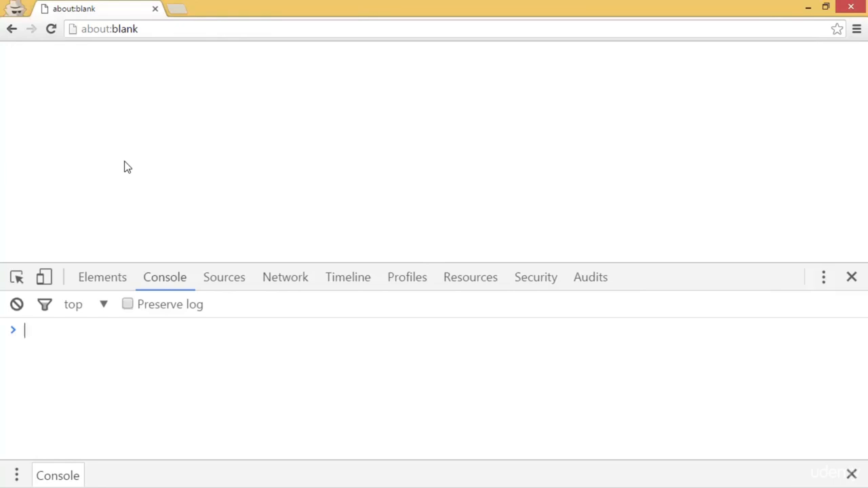
Step: Evaluate Hello world unquoted (error), then as "Hello world" and 'Winter is Coming' strings
text(Hello world)
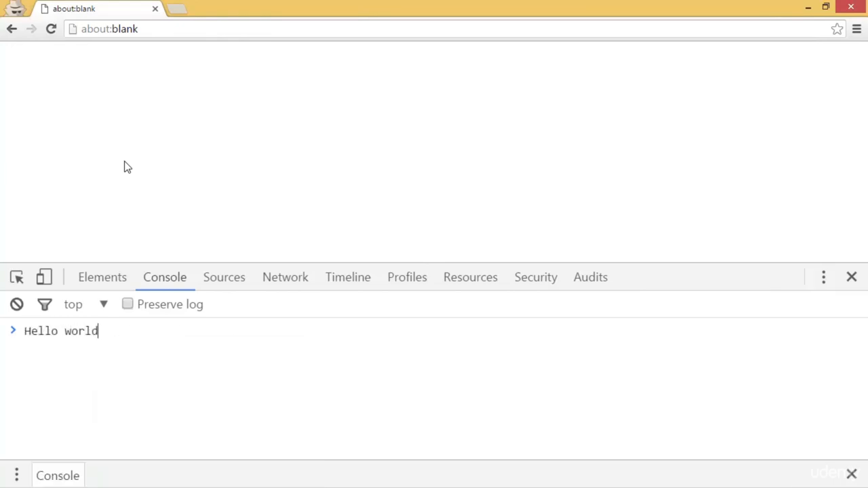
key(Return)
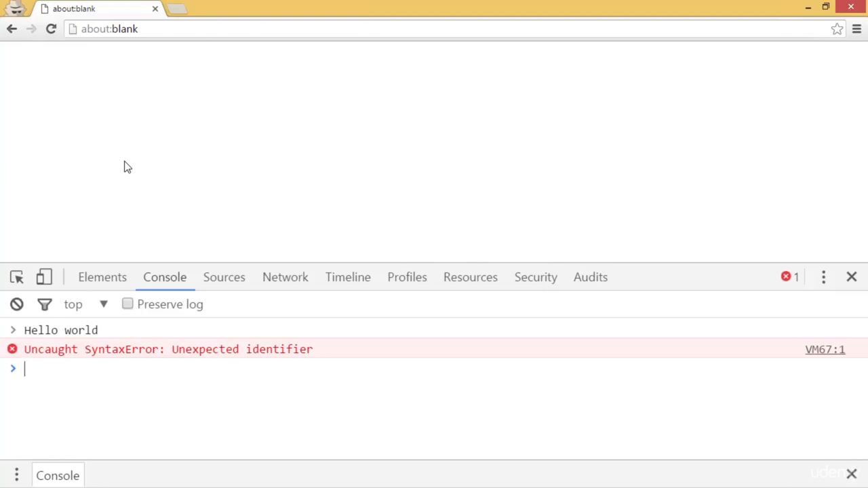
text(")
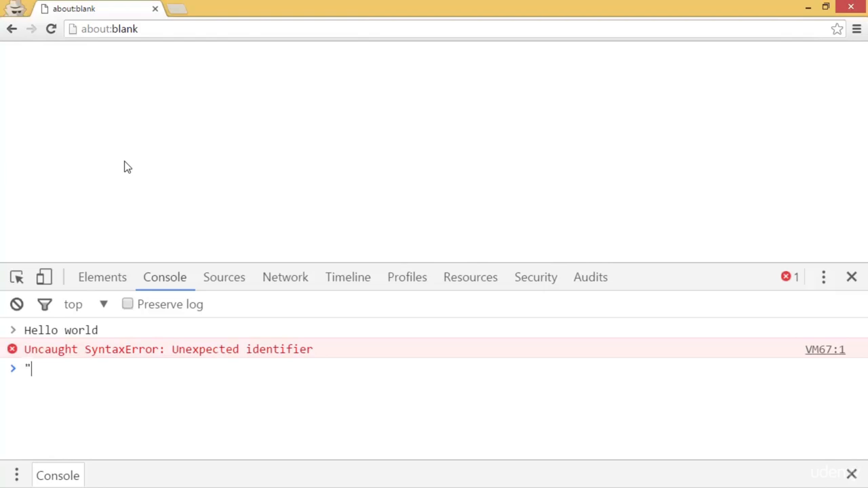
key(Return)
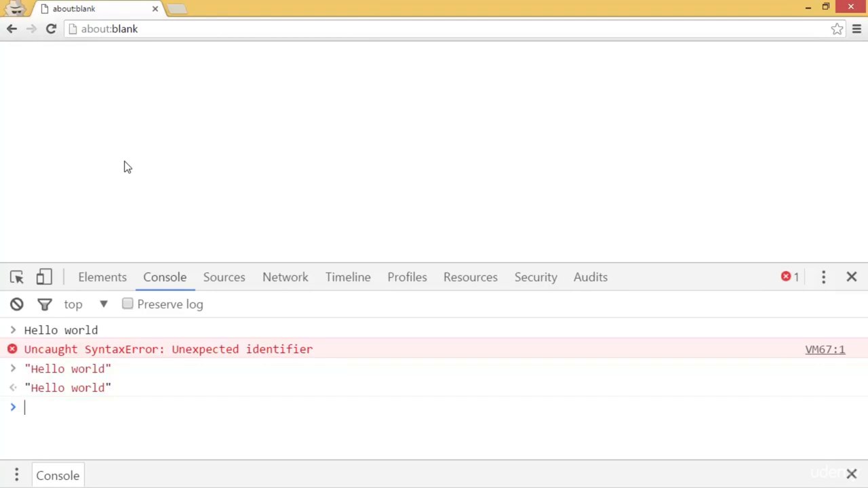
text('Win)
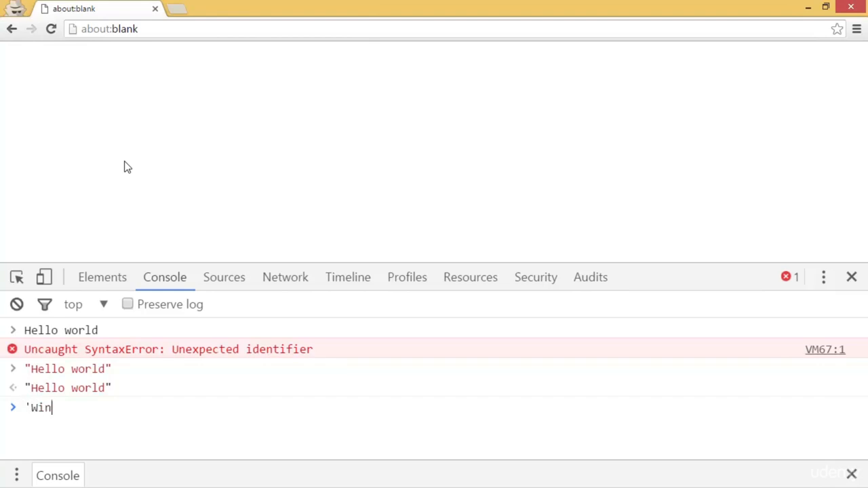
key(Return)
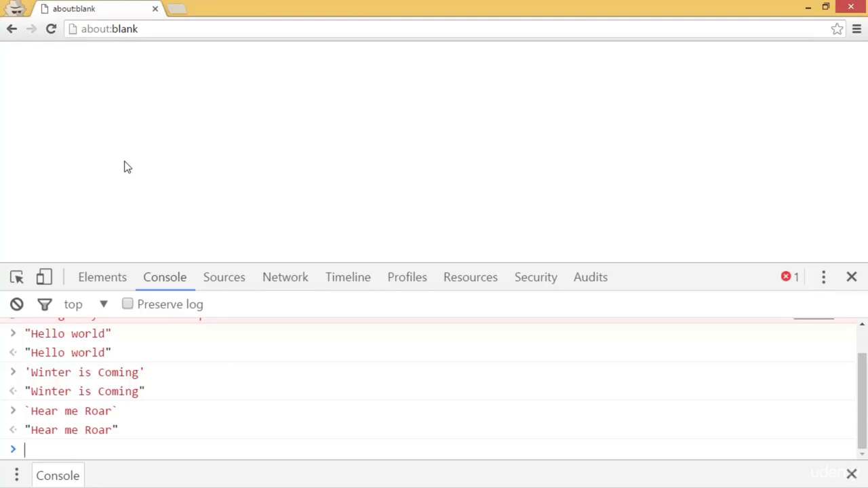
Step: Clear the console, evaluate "Oathkeeper", store it in var myString and check myString.length
click(17, 304)
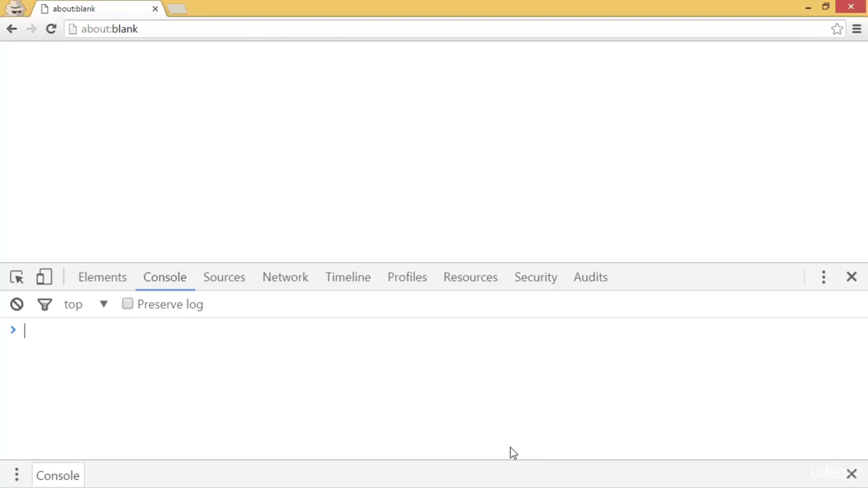
text("Oathk)
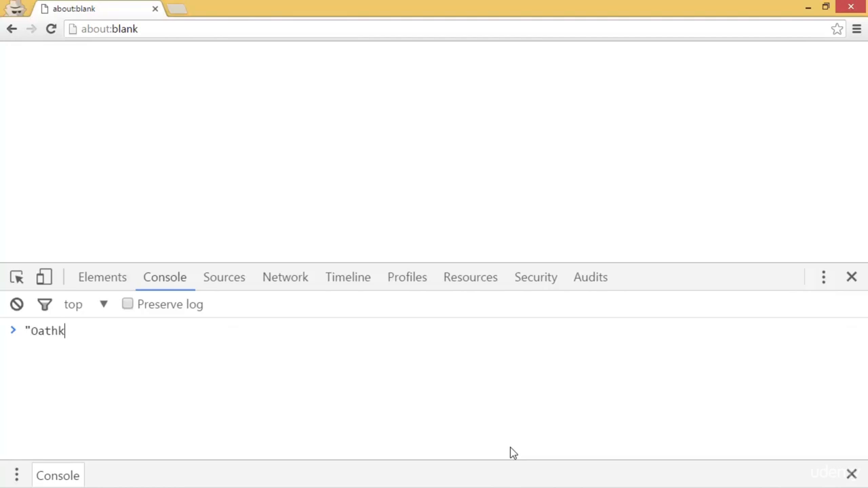
key(Return)
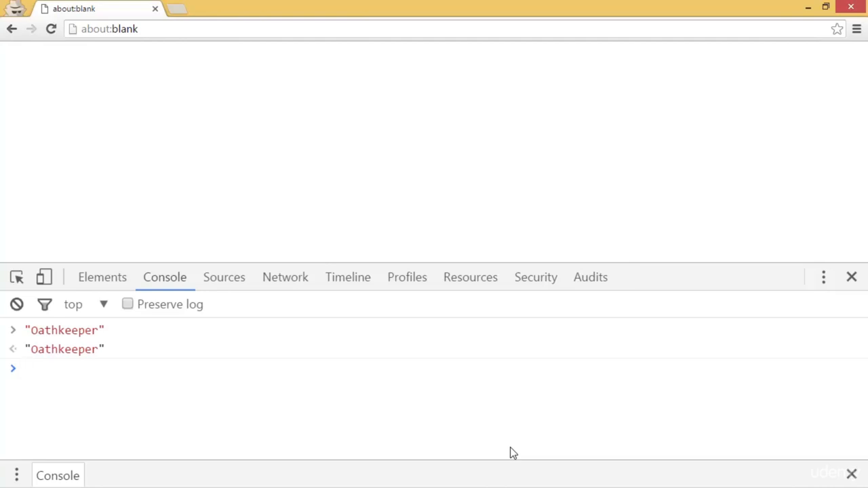
text(var myString =)
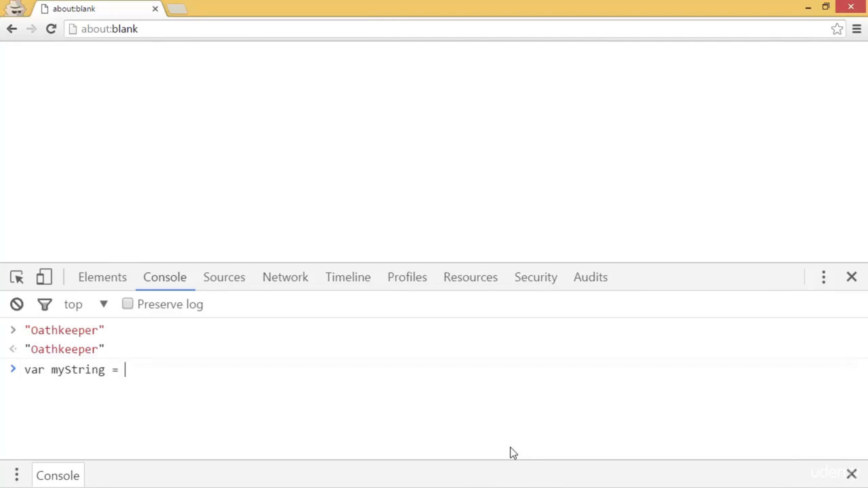
text("Oathkeep)
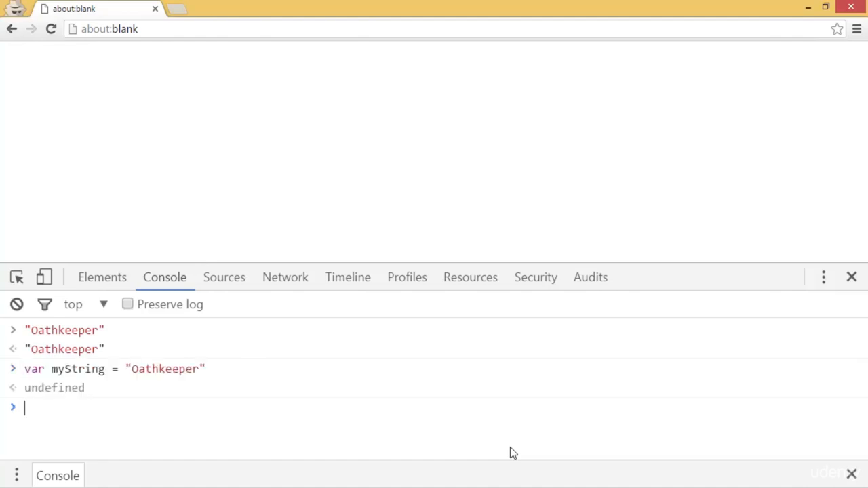
text(myS)
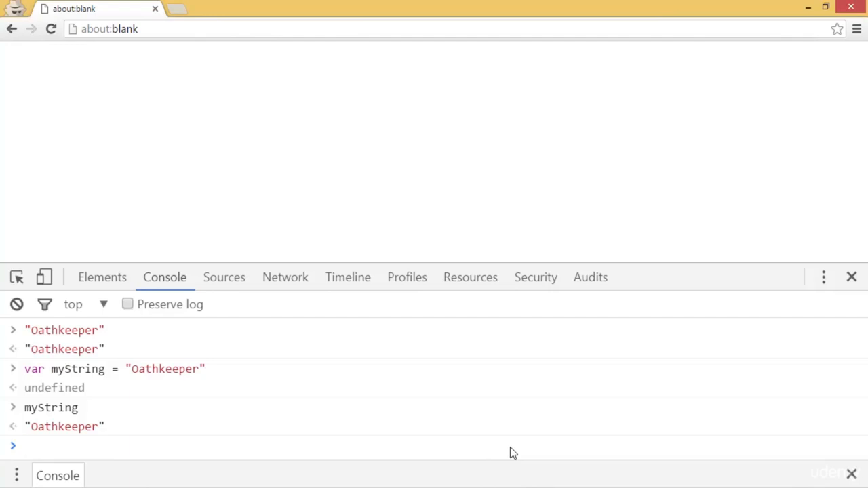
text(length)
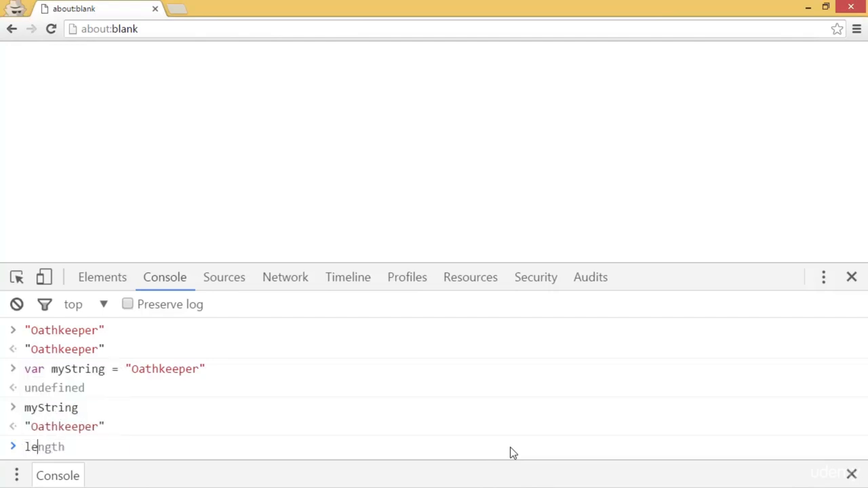
Step: Declare let aString = 'Oblivion' and copy it with var anotherString = aString
text(let aString)
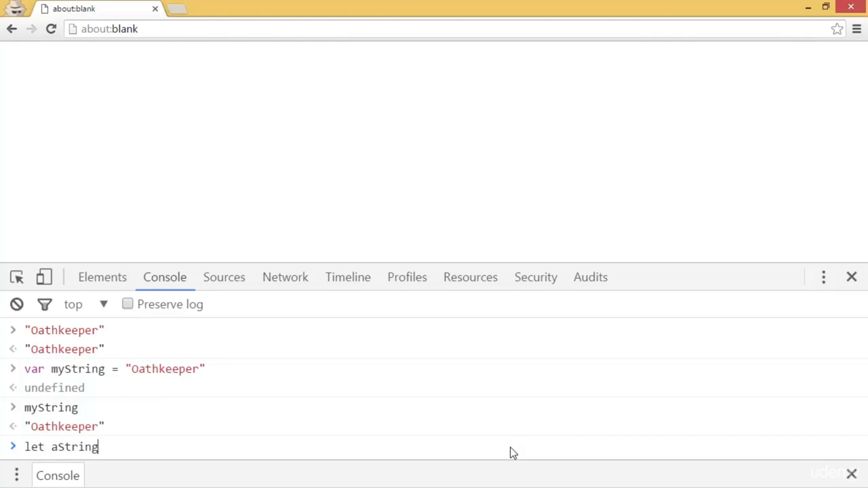
text(= ')
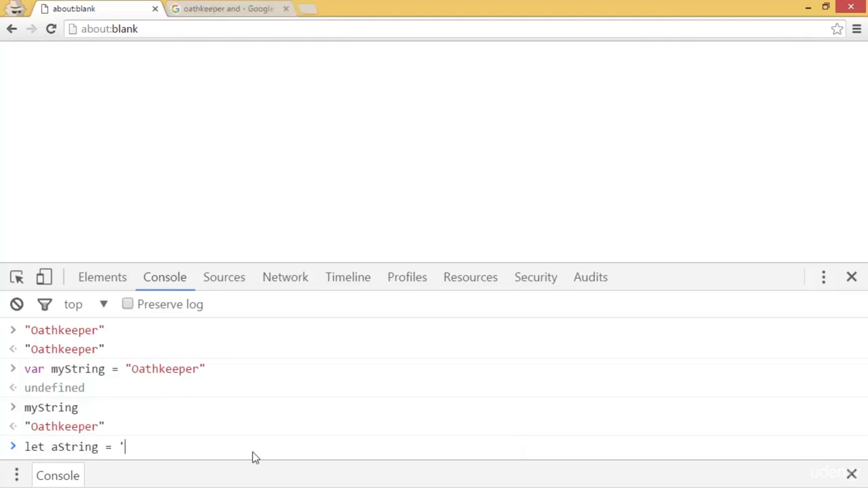
text(Oblivion)
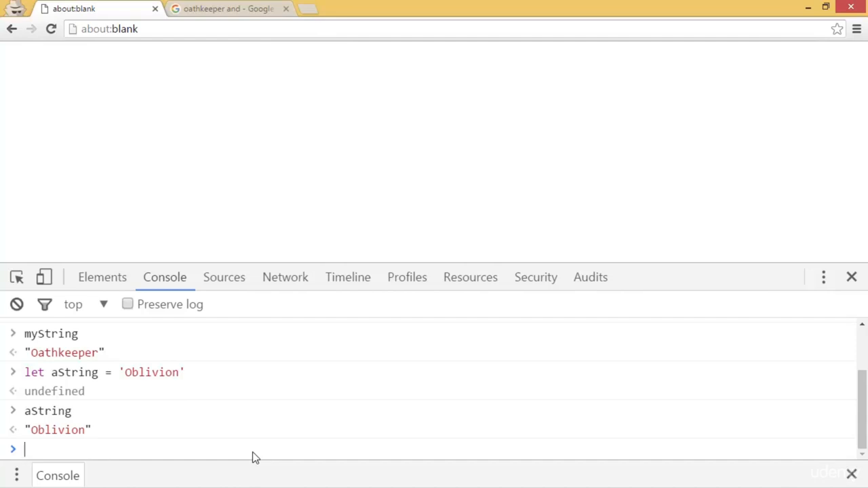
text(v)
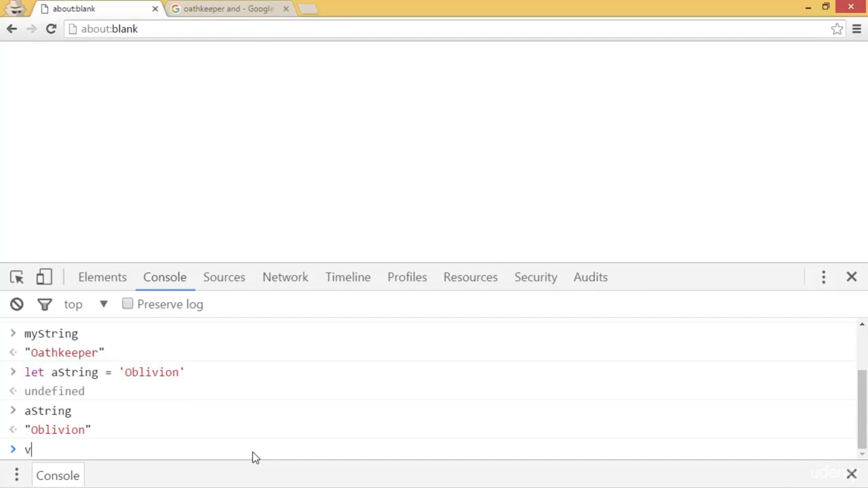
text(ar)
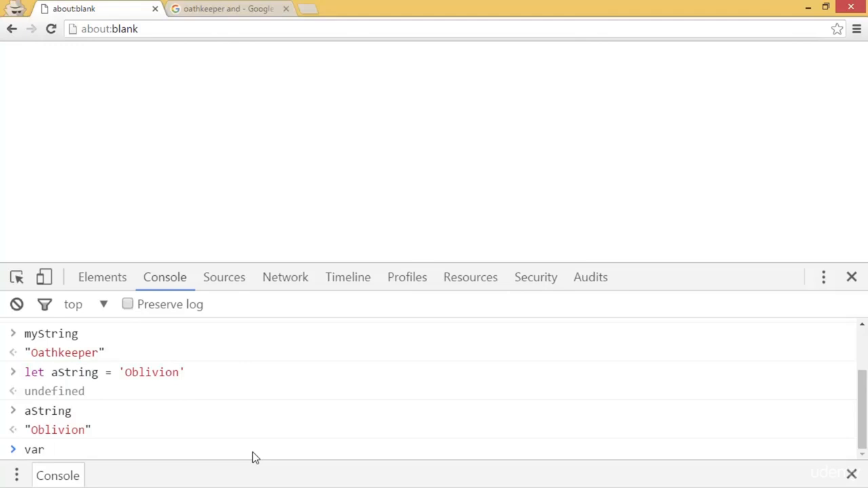
text(anotherStr)
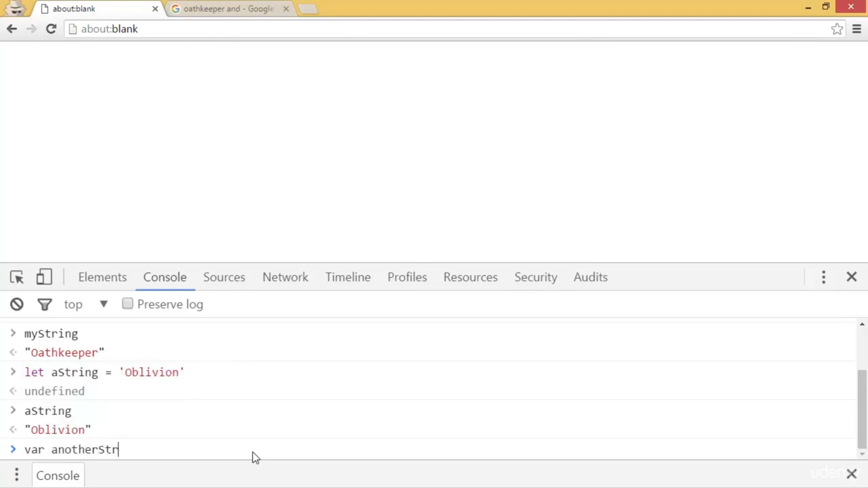
text(ing =)
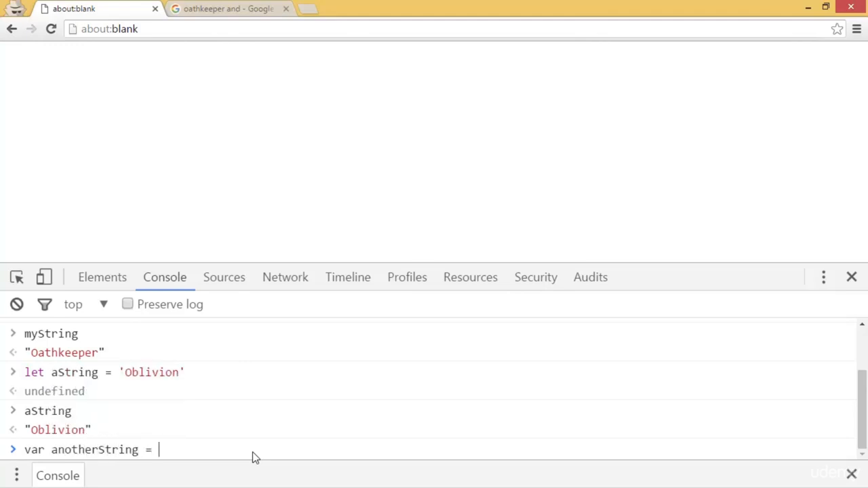
text(a)
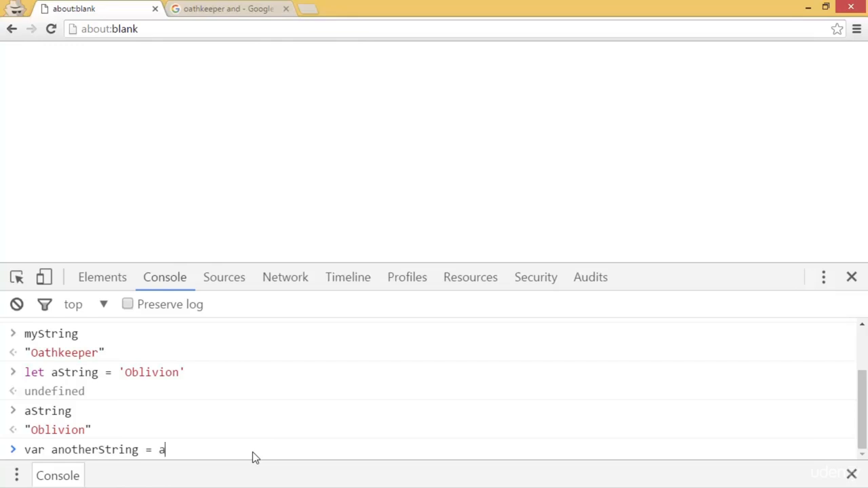
key(Return)
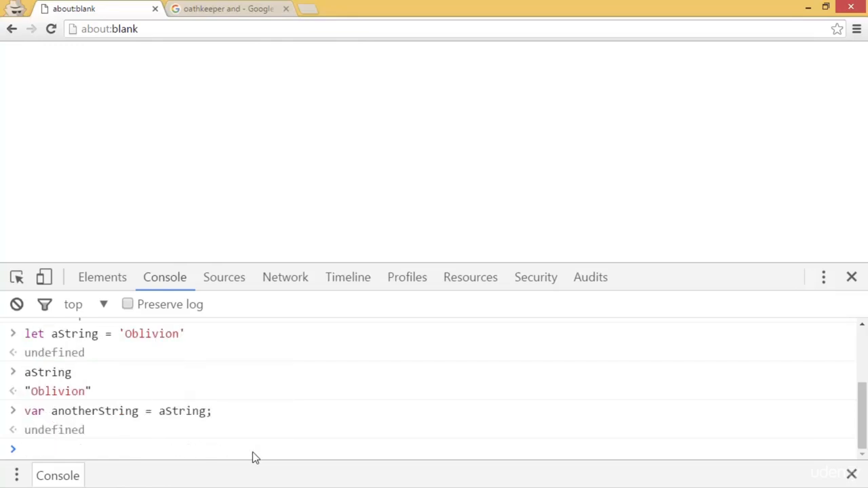
Step: Confirm anotherString evaluates to "Oblivion", then clear the console
text(an)
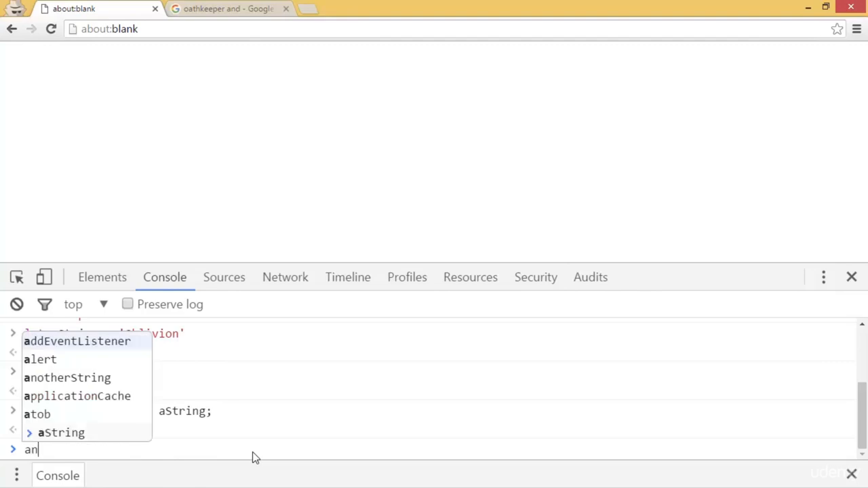
key(Return)
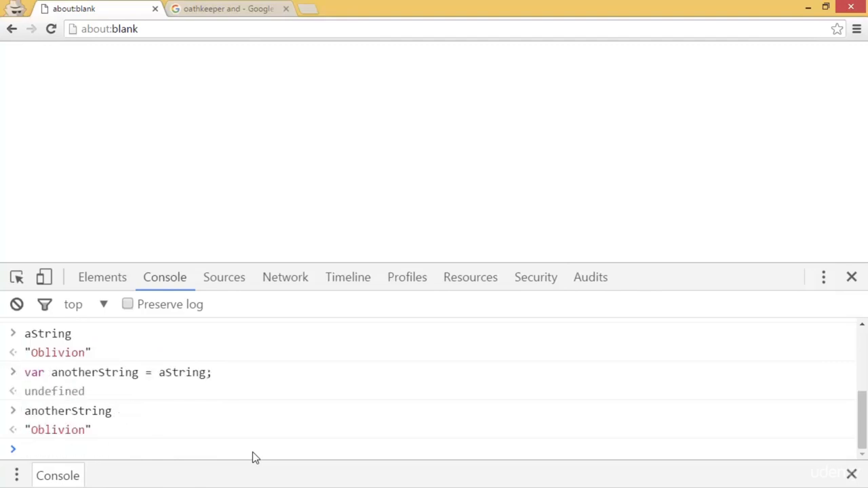
click(16, 303)
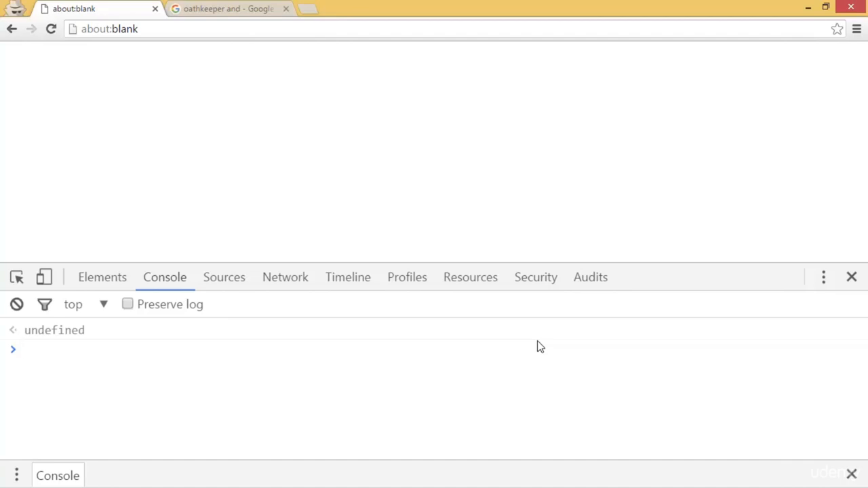
Step: Write var string = "hello / who's there?" across two lines in double quotes
text(var ")
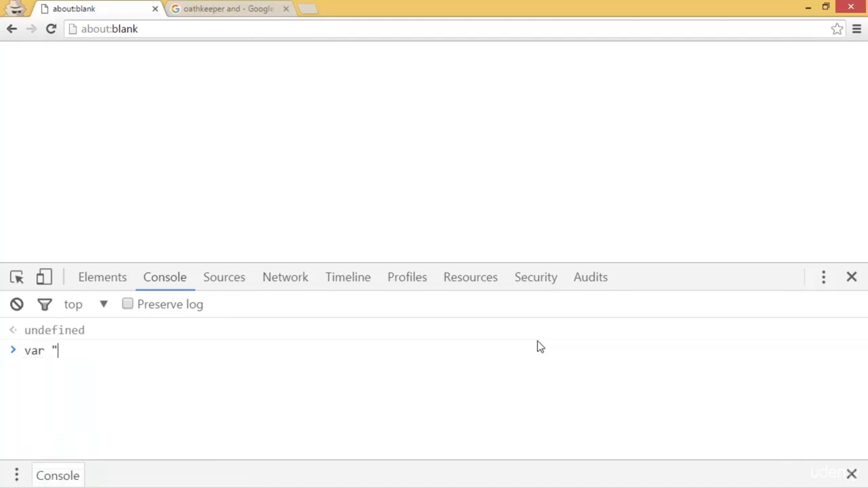
key(Backspace)
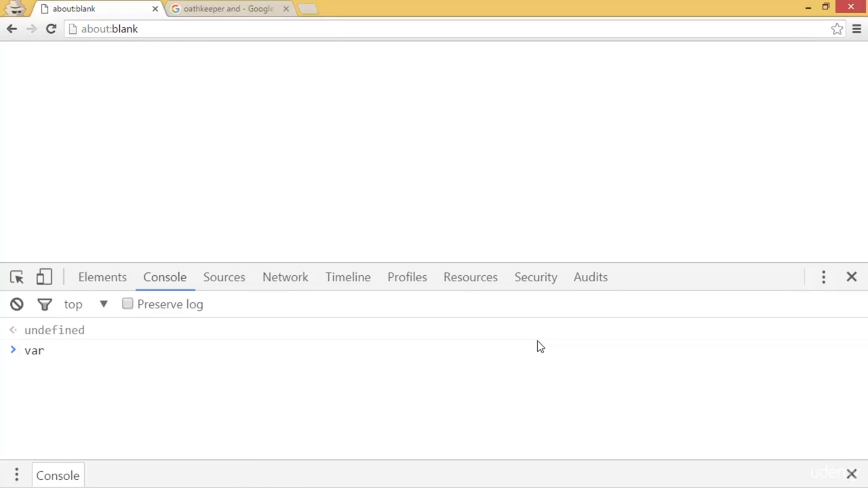
text(string =)
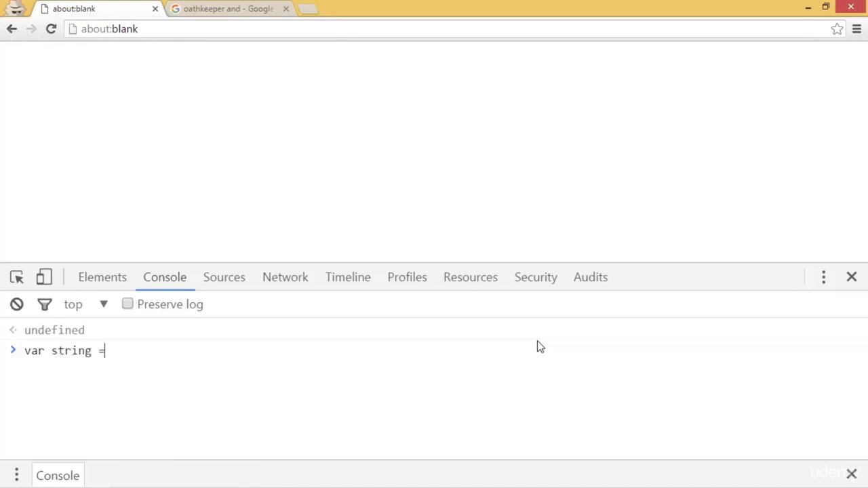
text(")
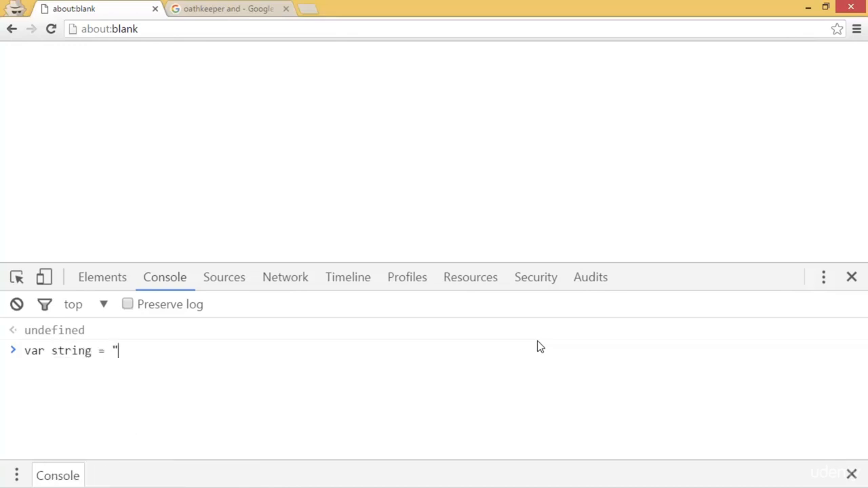
text(hello)
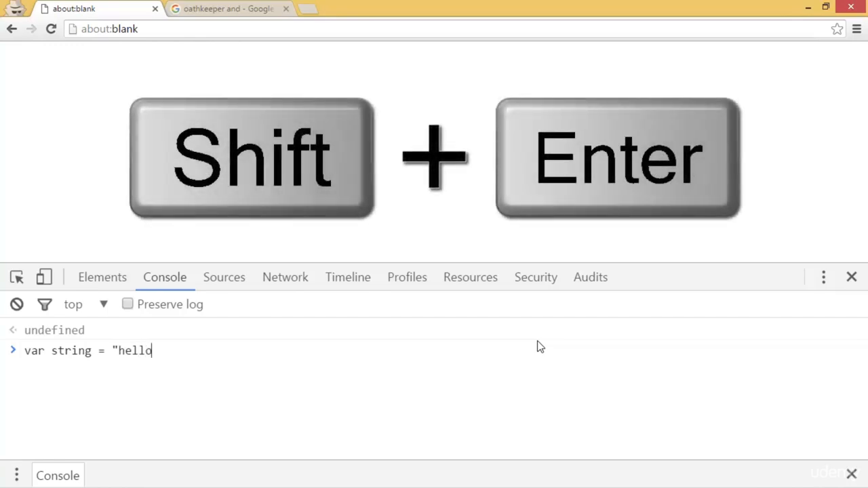
key(Shift+Enter)
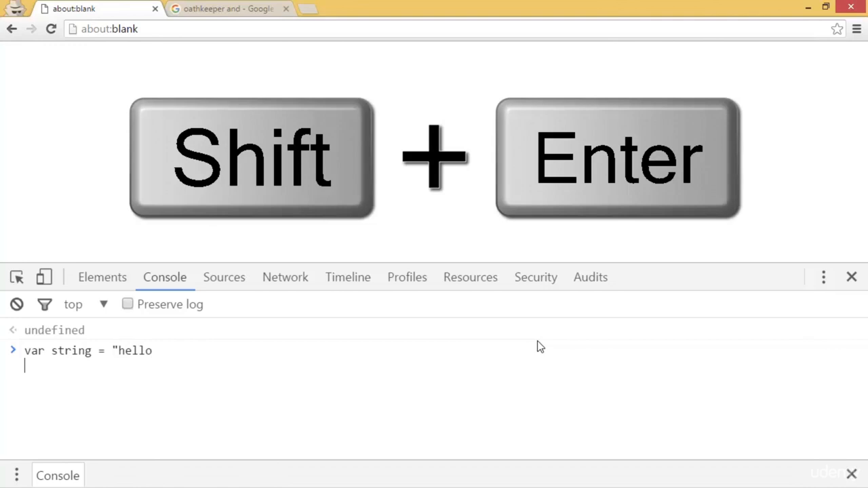
text(who')
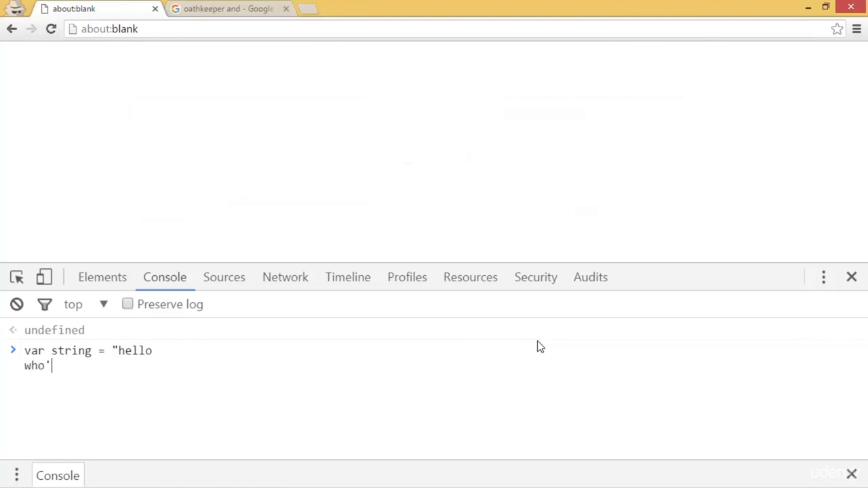
text(s there?)
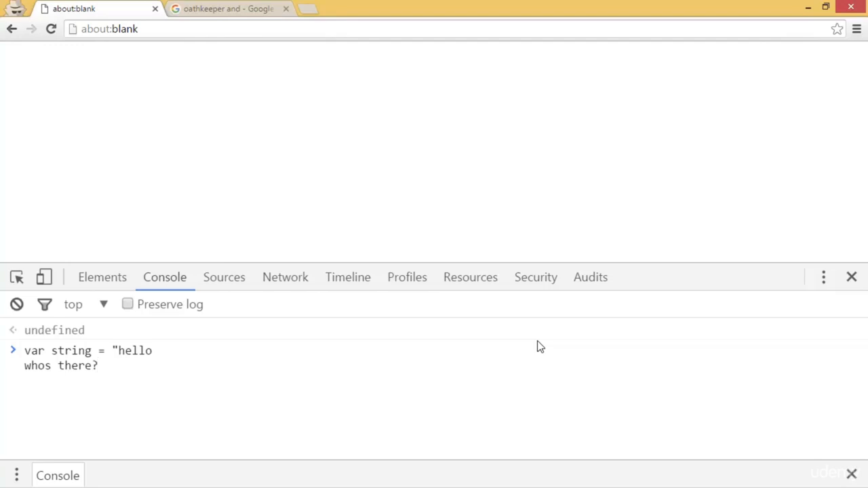
text(")
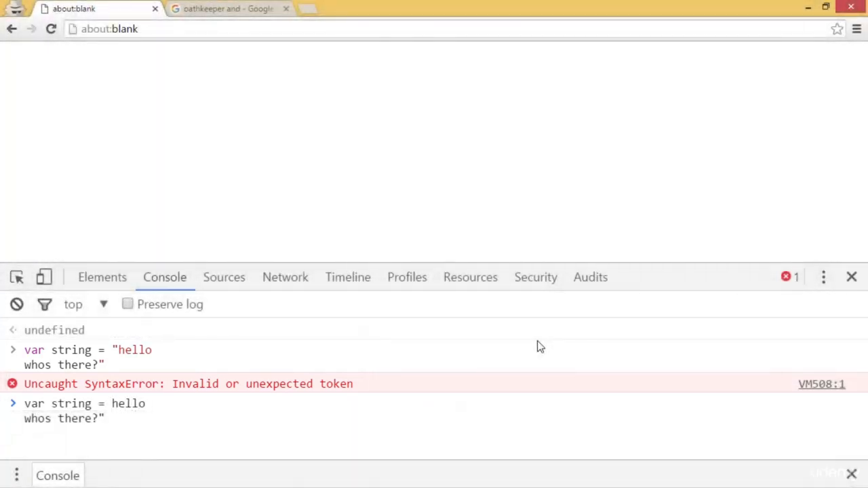
Step: Retry the two-line string in single quotes (error), then in backticks, which works
text(')
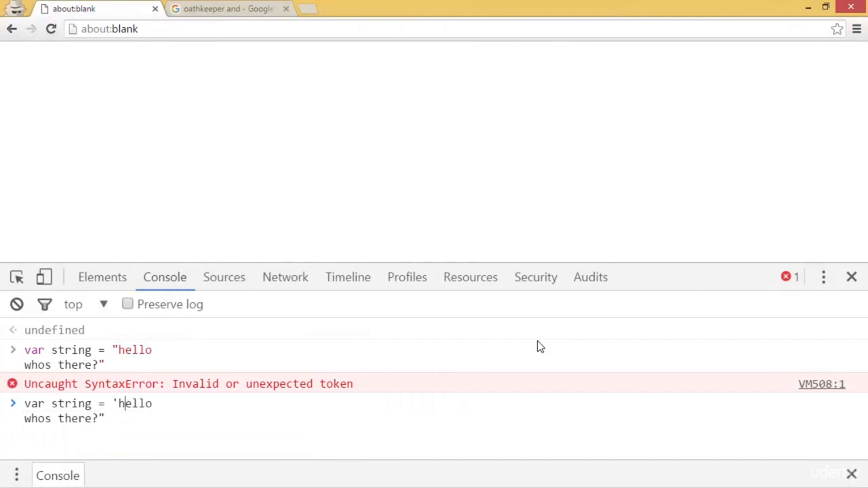
key(Return)
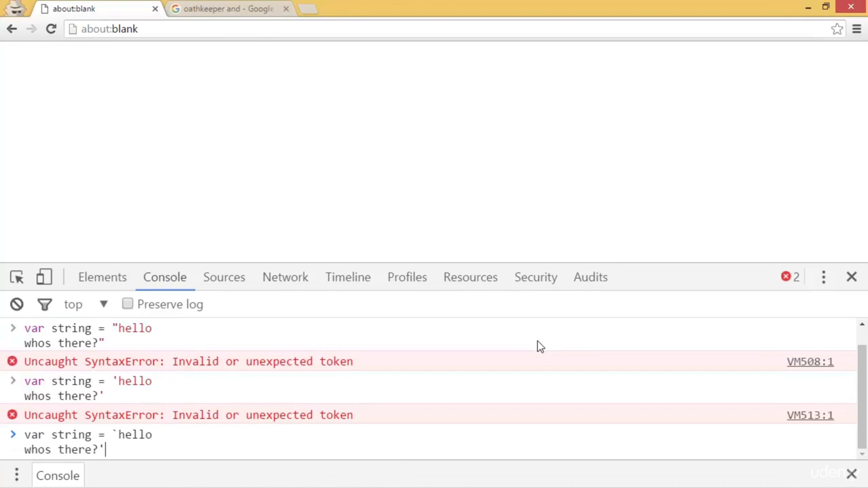
key(Return)
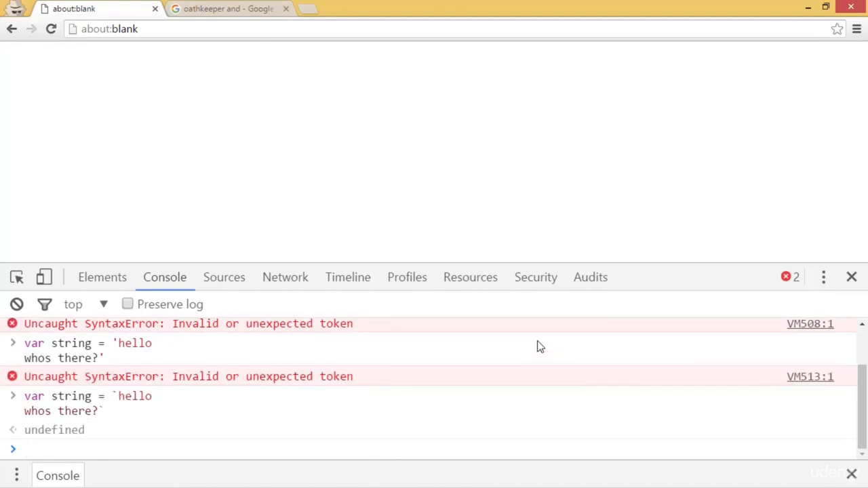
Step: Rewrite the string on one line with a \n escape and evaluate string
text(string = "hello)
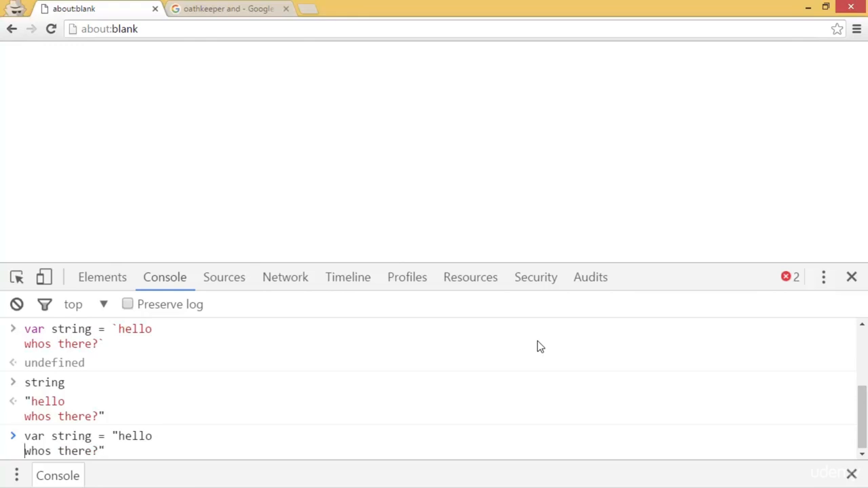
key(Return)
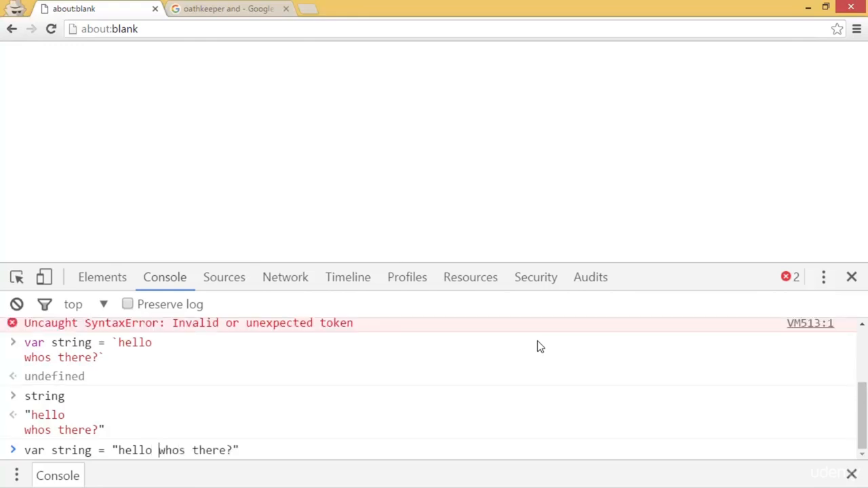
text(\)
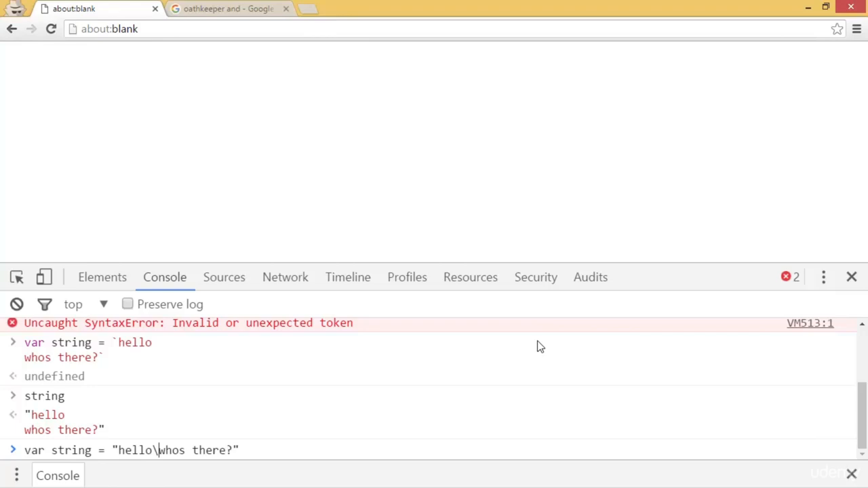
text(n)
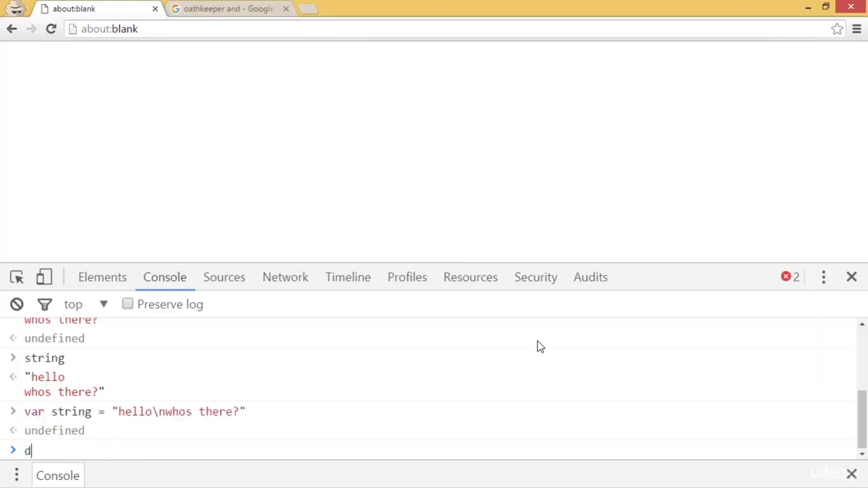
text(strin)
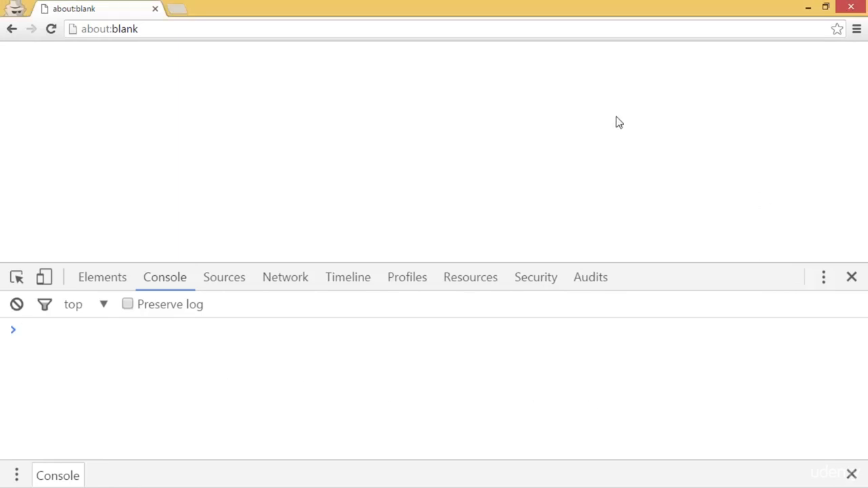
mouse_move(613, 129)
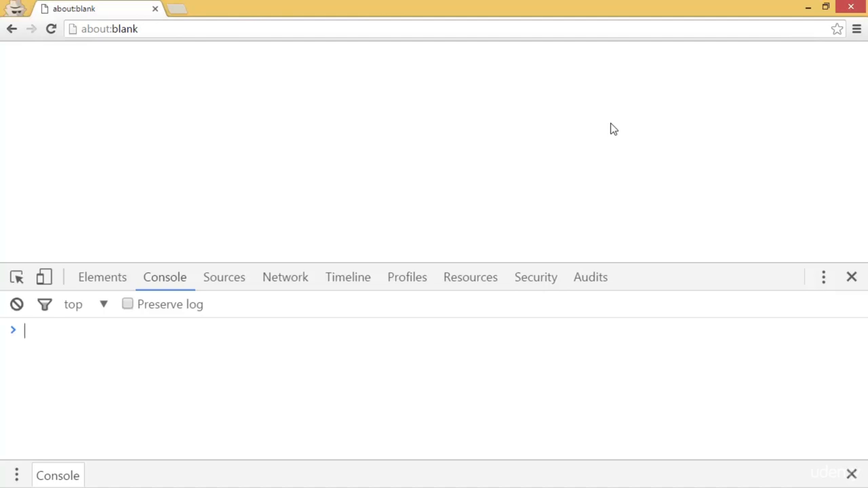
Step: Declare let a = "Jaime" and let b = "Lannister"
text(let a)
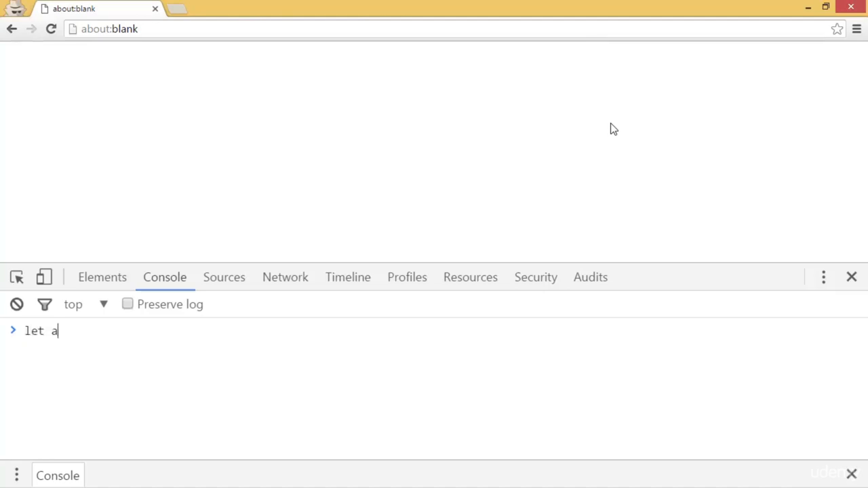
text(=)
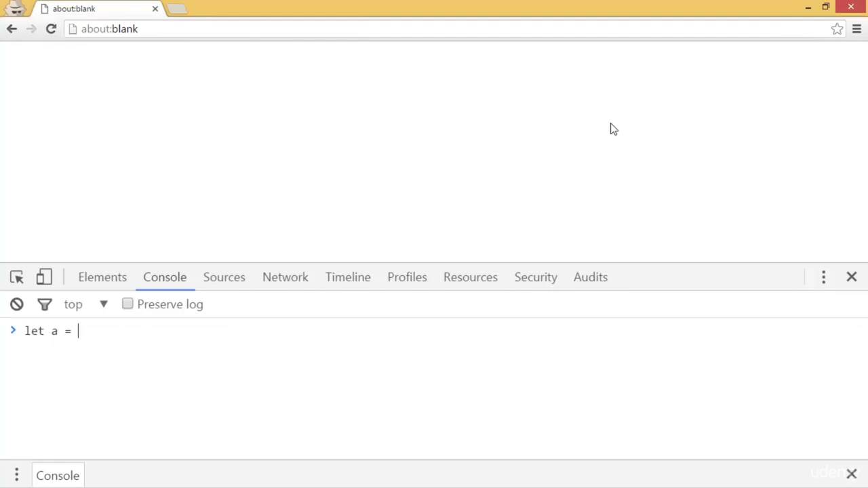
text("Jaime")
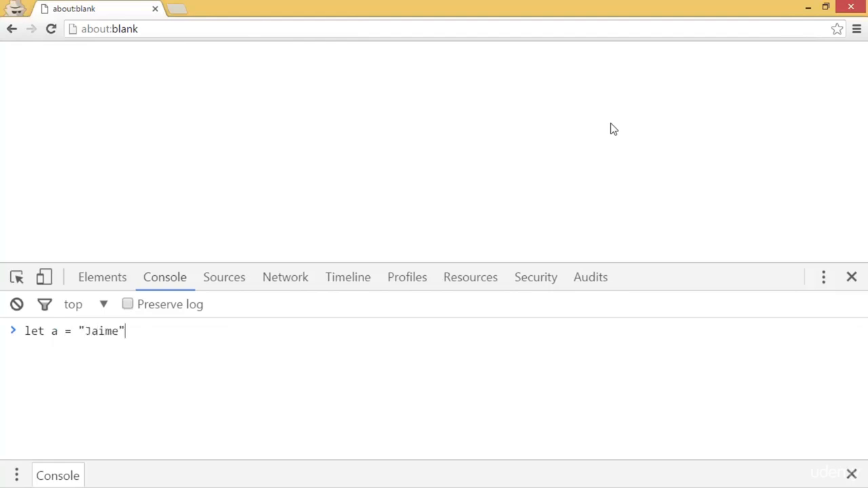
key(Return)
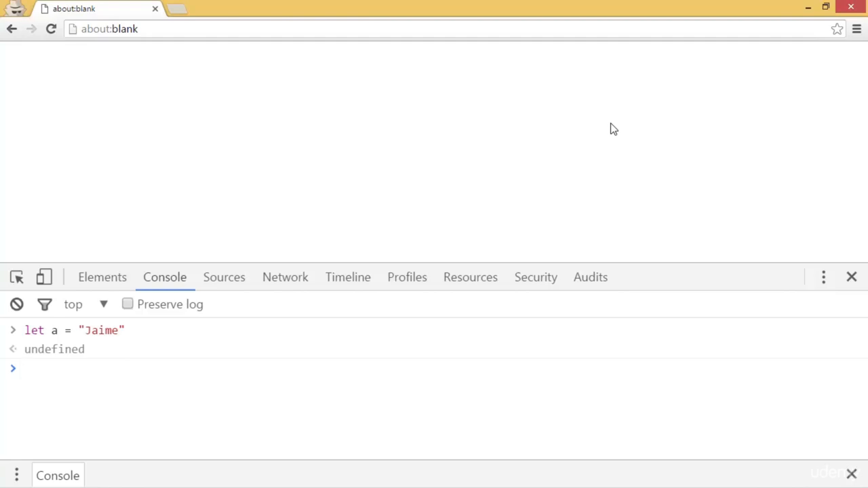
text(let b = "L)
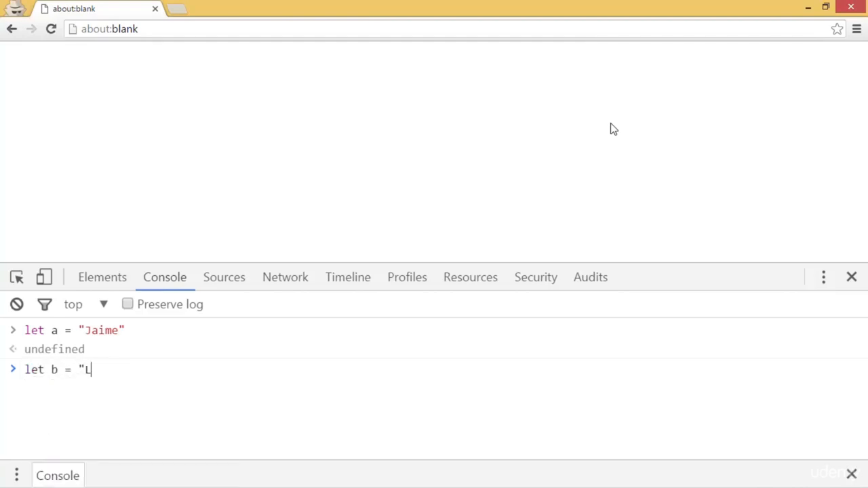
key(Return)
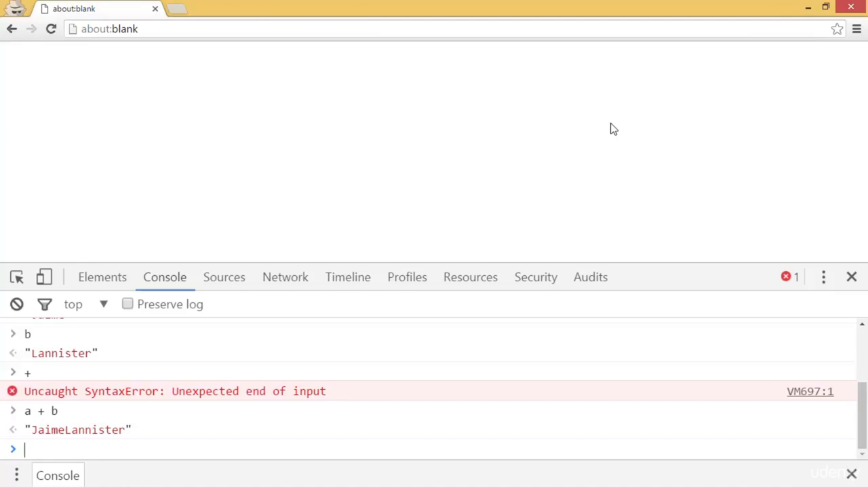
Step: Join them with +: a + b, a + " " + b and b + a give JaimeLannister, Jaime Lannister, LannisterJaime
text(a + b)
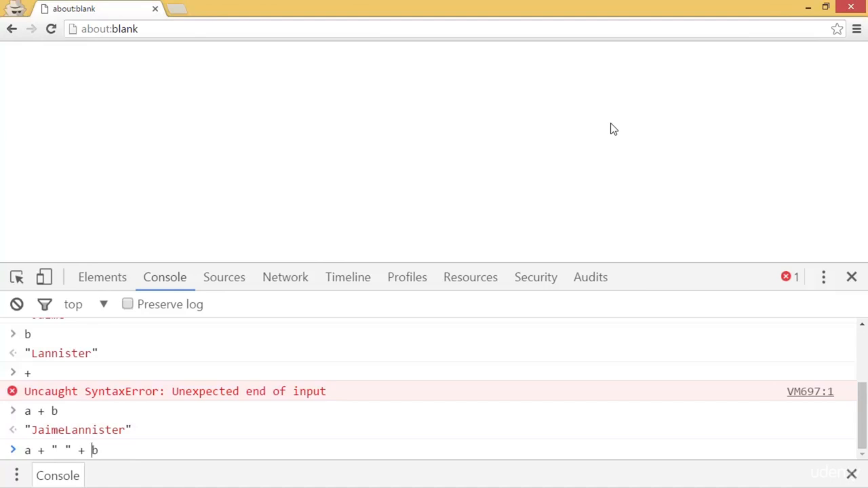
key(Return)
text(b + )
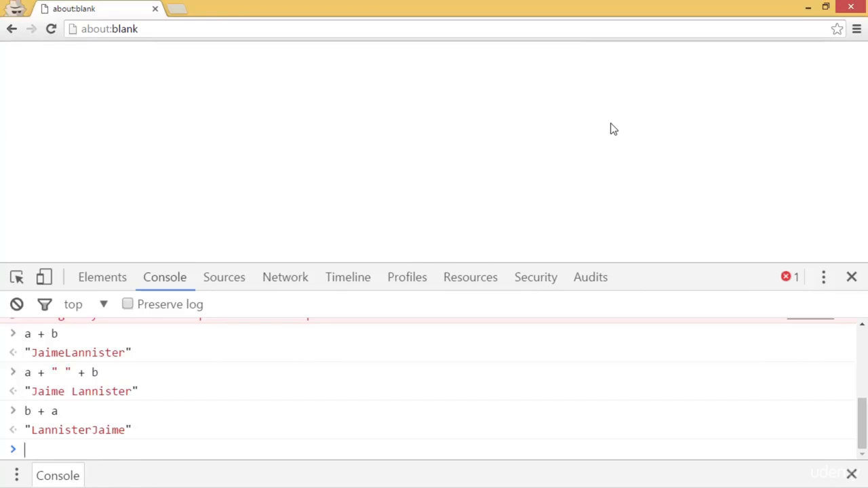
text(a.concat(b)
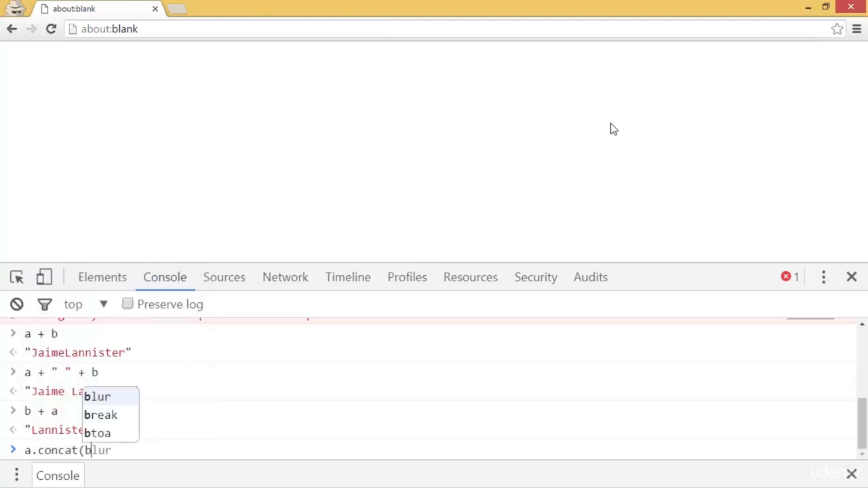
Step: Run a.concat(b) to get "JaimeLannister" with a and b unchanged, then clear the console
key(Return)
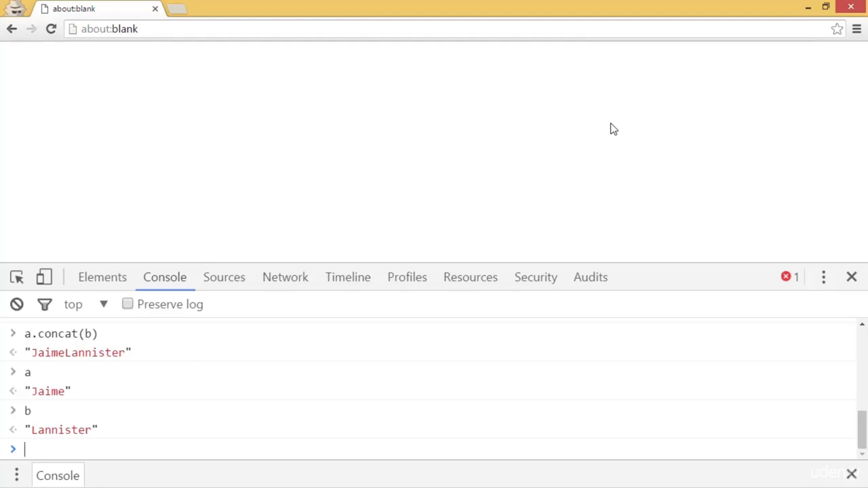
click(17, 303)
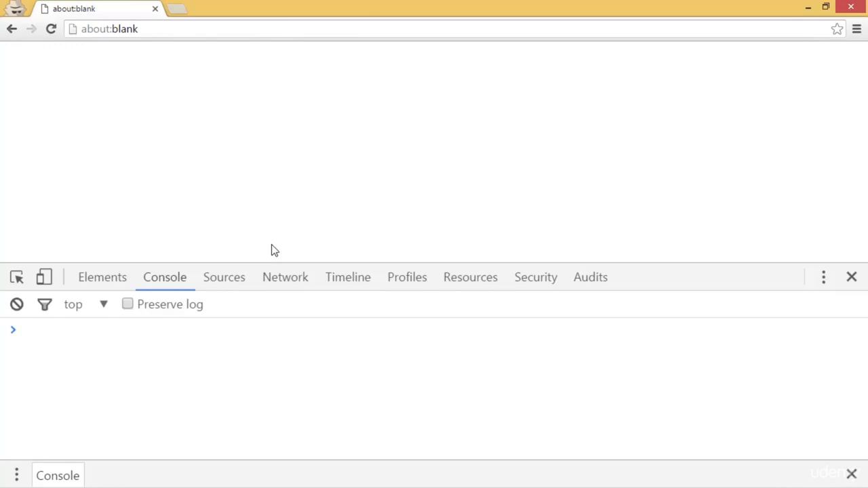
Step: Store "Attack Winterfell at dawn!" in var myString
text(var myString = "A)
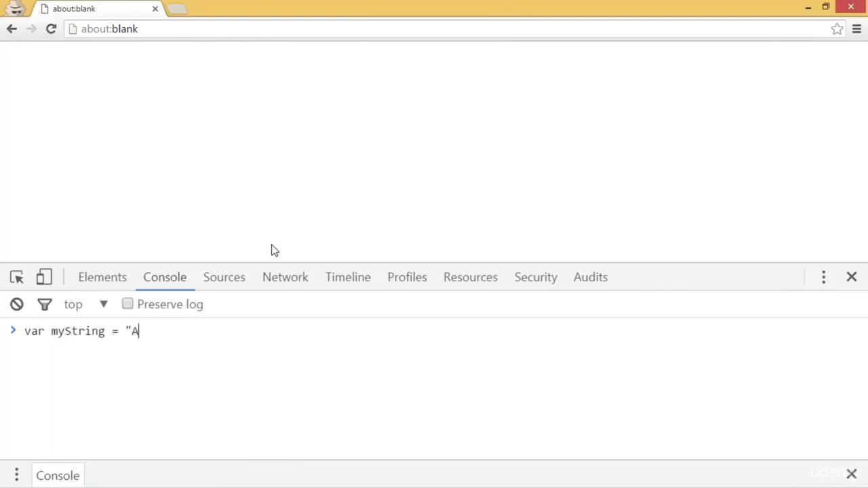
text(ttack Winterfell at d)
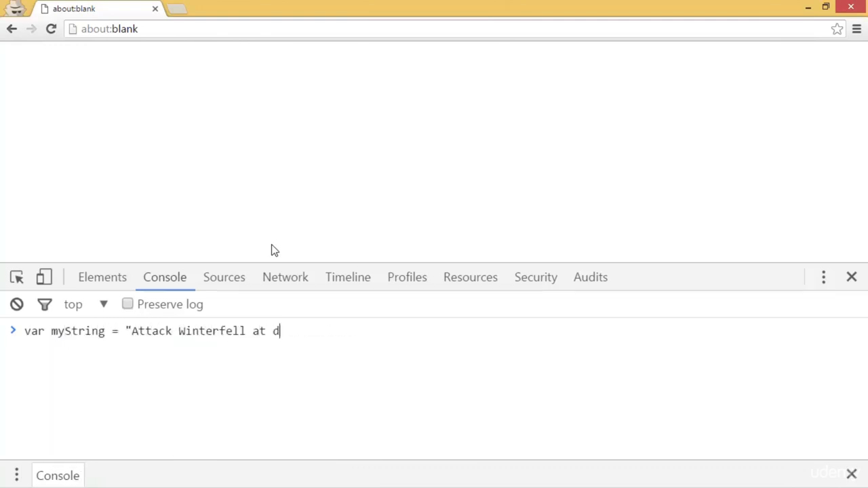
key(Return)
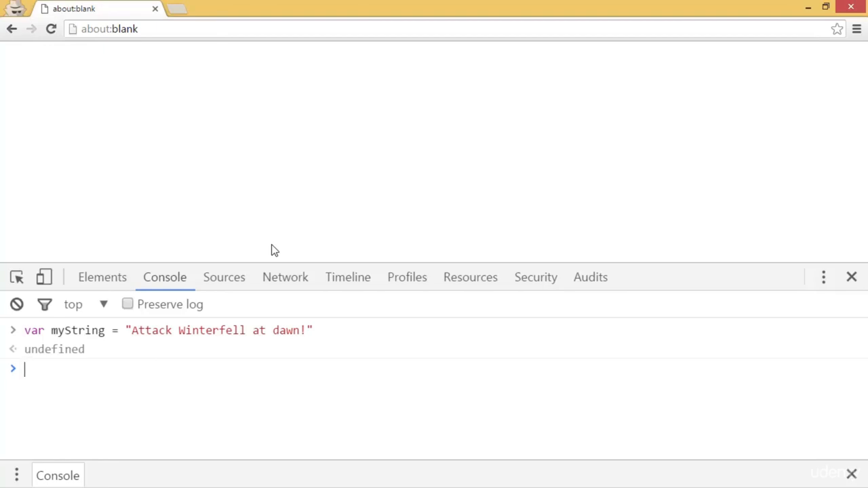
Step: Run myString.replace("Winterfell","Casterly Rock") to get "Attack Casterly Rock at dawn!"
text(myString)
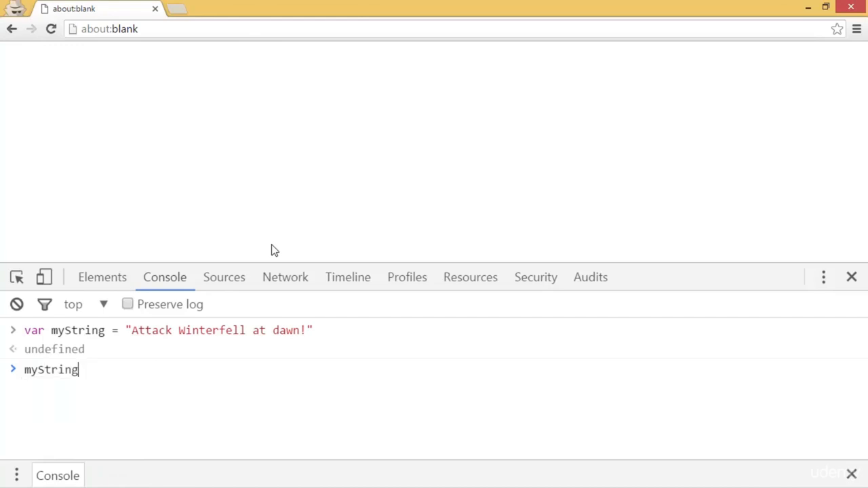
text(.)
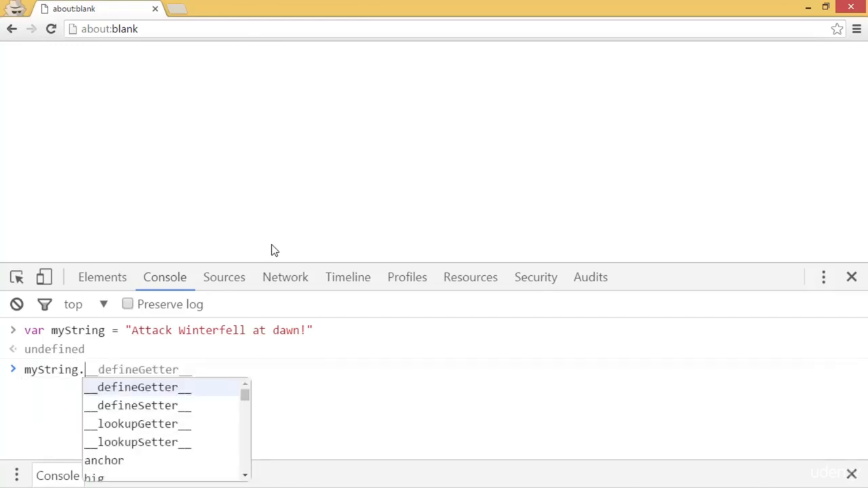
text(replace)
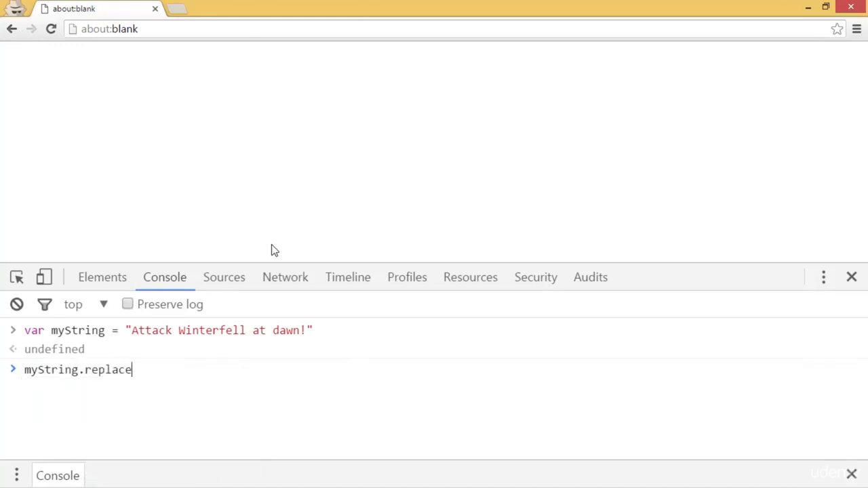
text(()
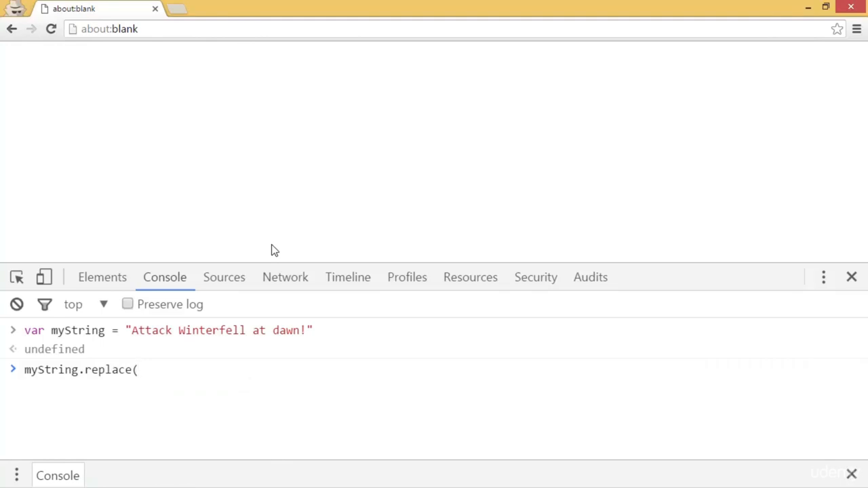
text("Winterf)
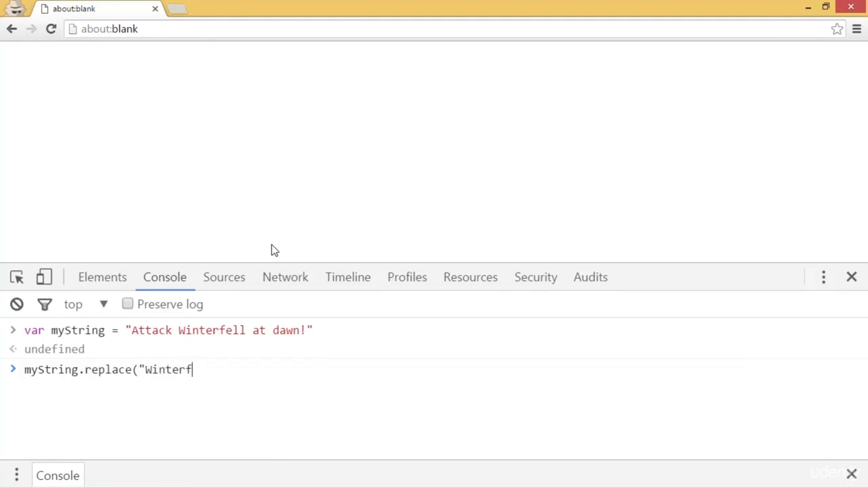
text(ell",)
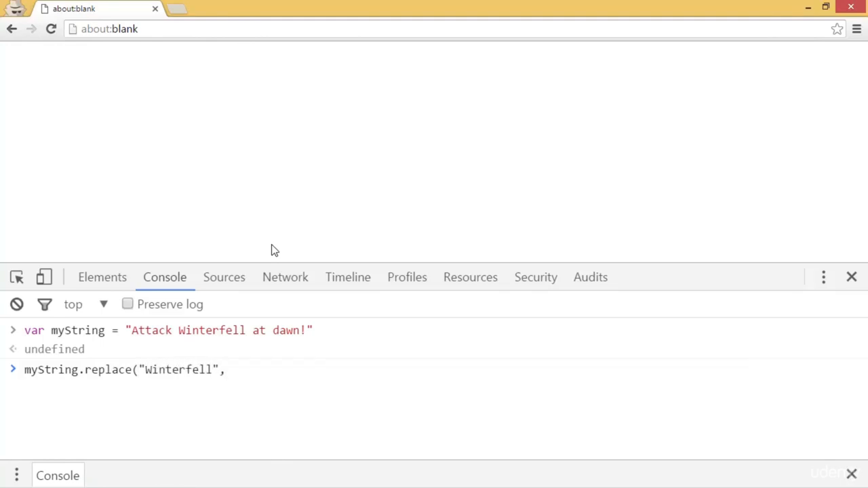
text(")
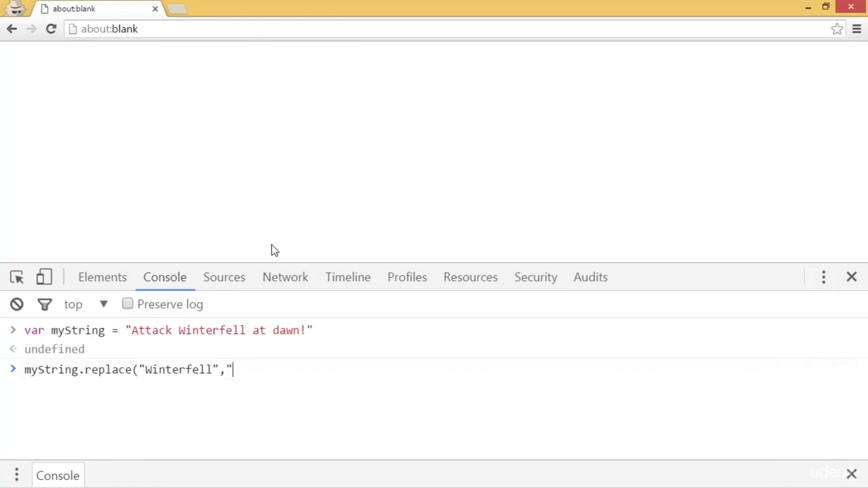
text(Casterly Rock")
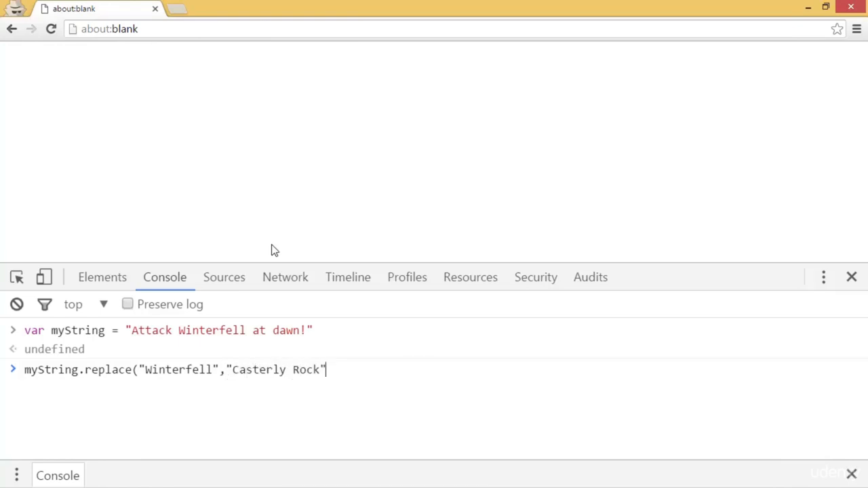
text();)
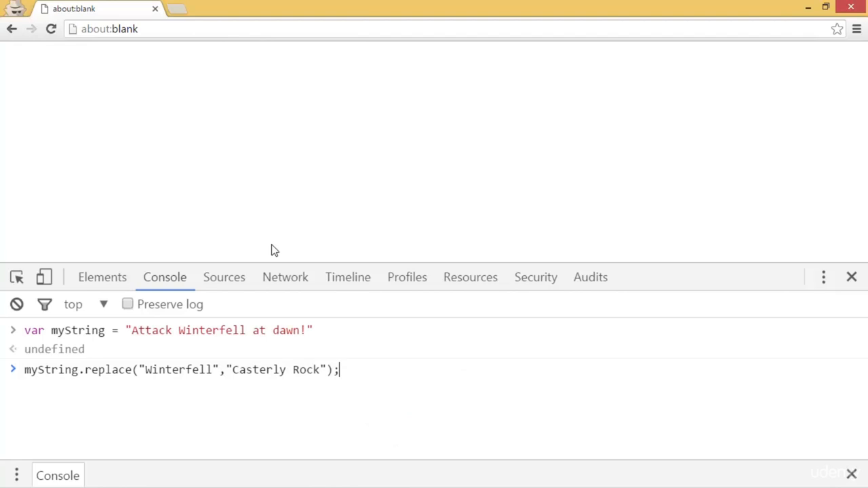
key(Return)
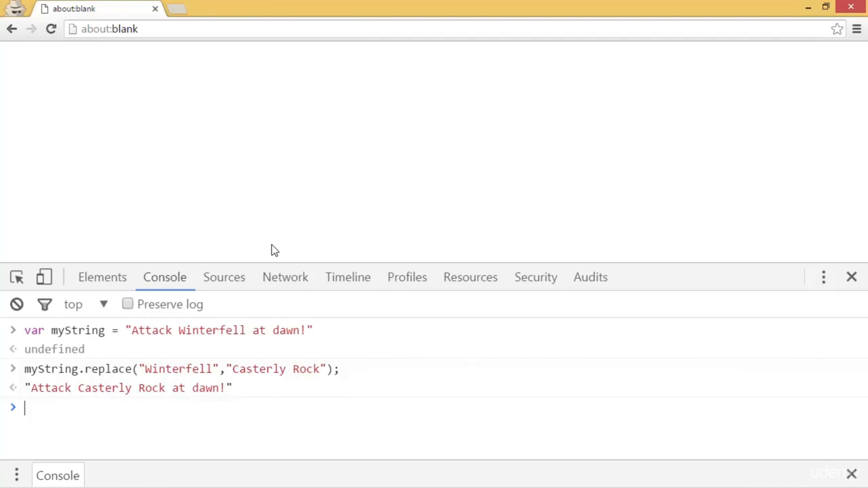
Step: Store the Bob burgers sentence in var myString2
text(var)
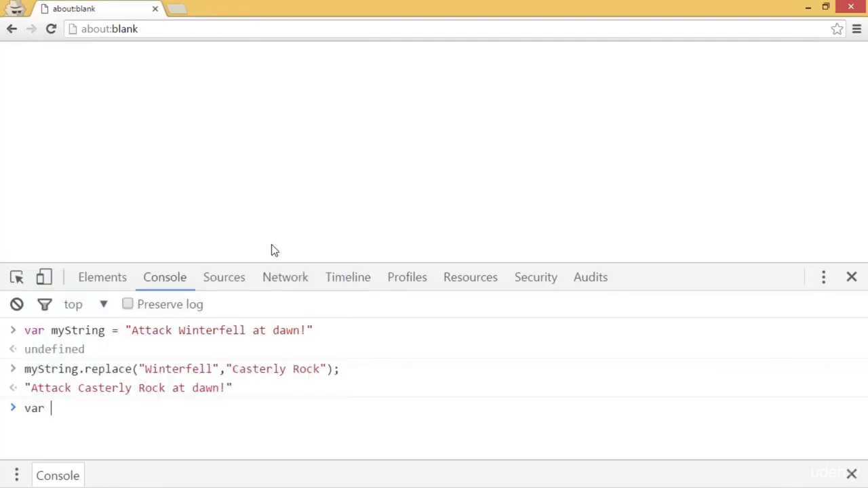
text(myString2)
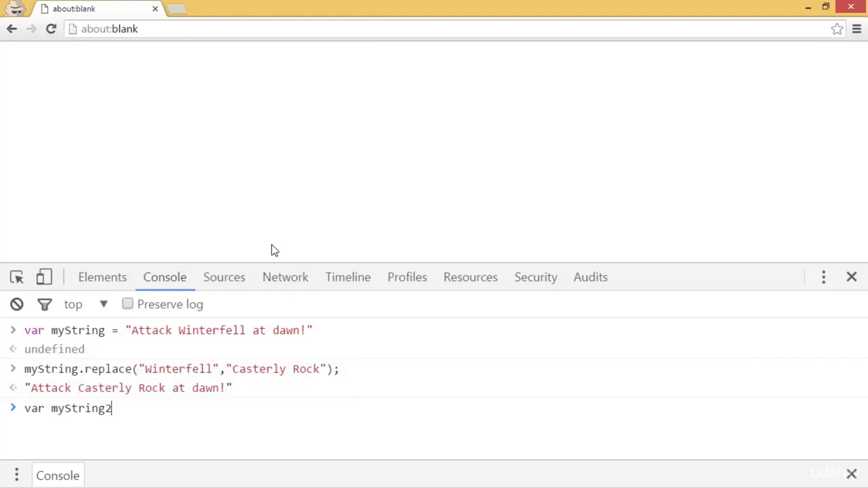
text(= "")
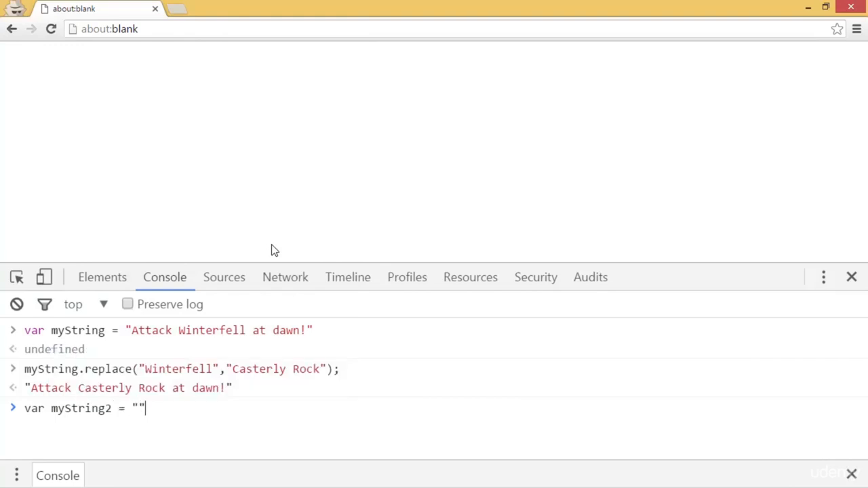
text(Bob)
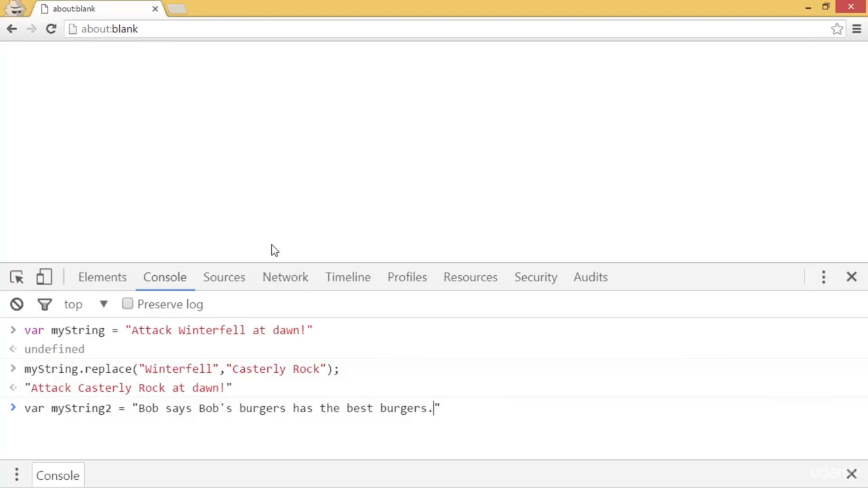
key(Return)
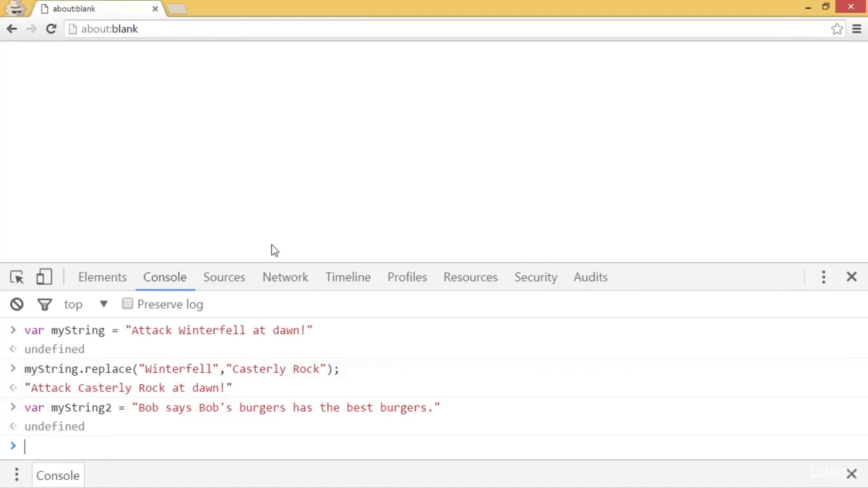
Step: Run myString2.replace("burgers","chicken"), which swaps only the first burgers
text(myString2.replace()
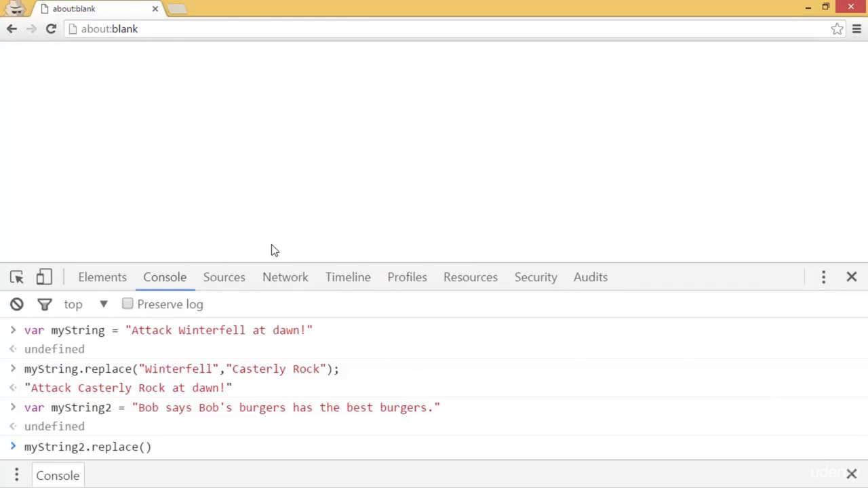
text("bur)
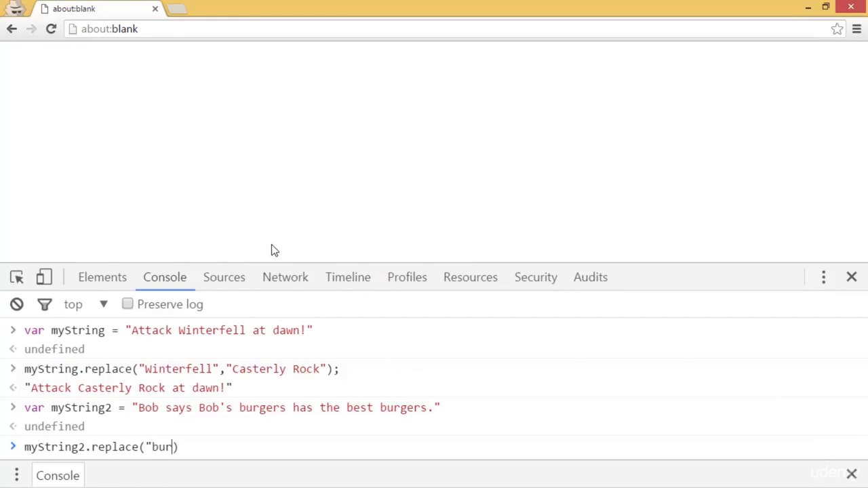
text(gers","ch)
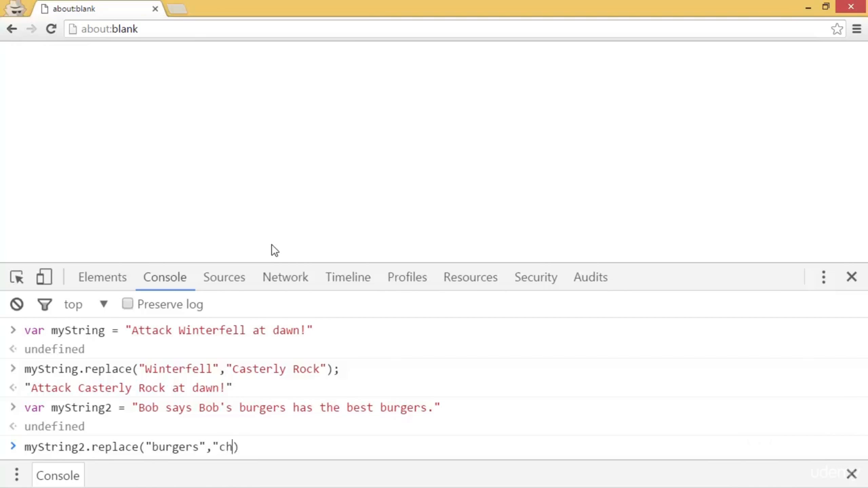
text(icken");)
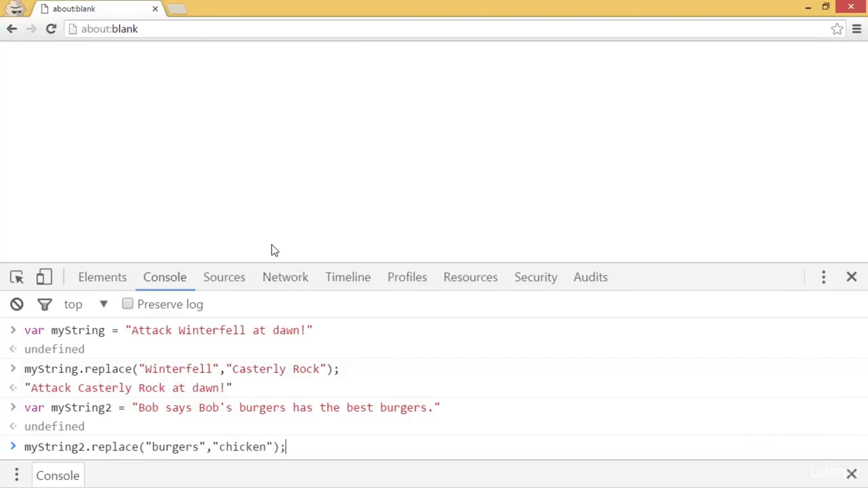
key(Return)
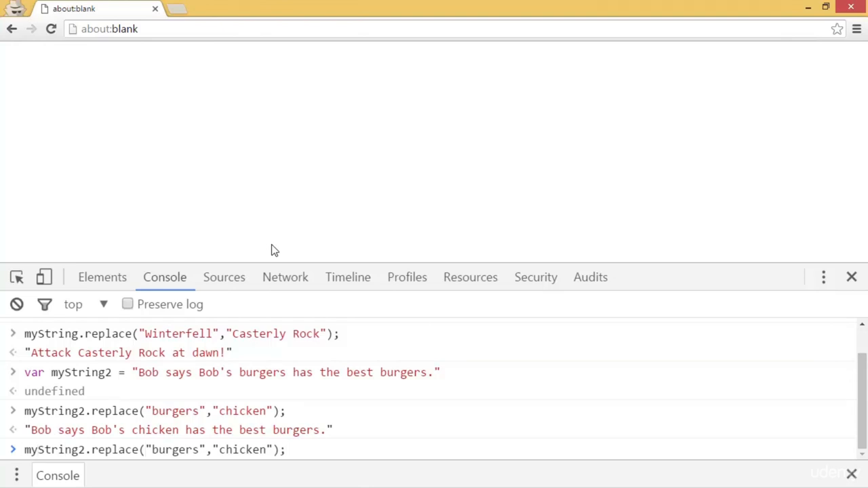
Step: Replace every burgers with chicken using /burgers/g, then clear the console
text(/)
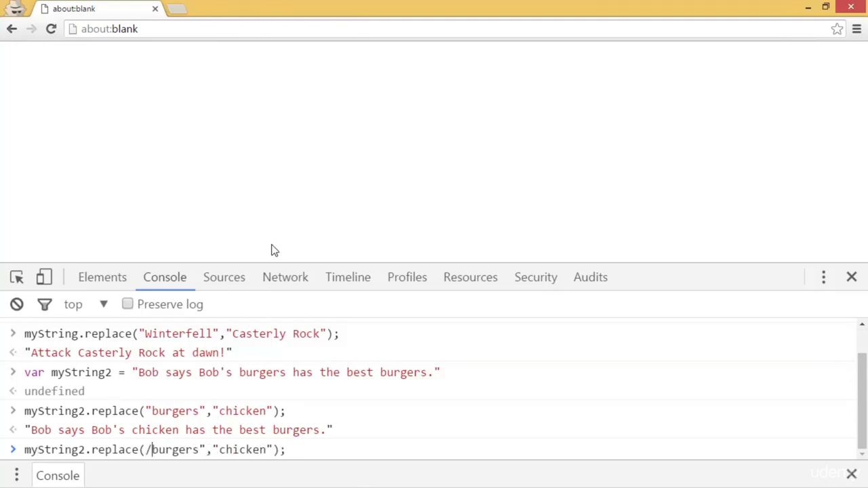
text(/)
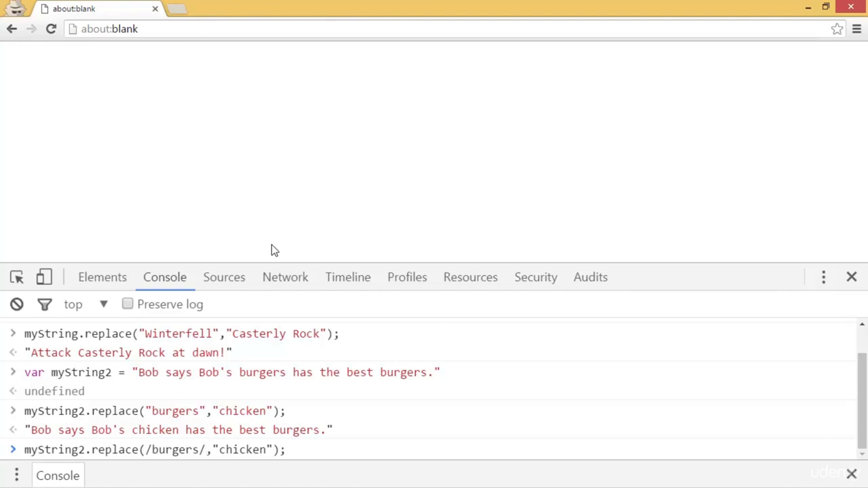
text(g)
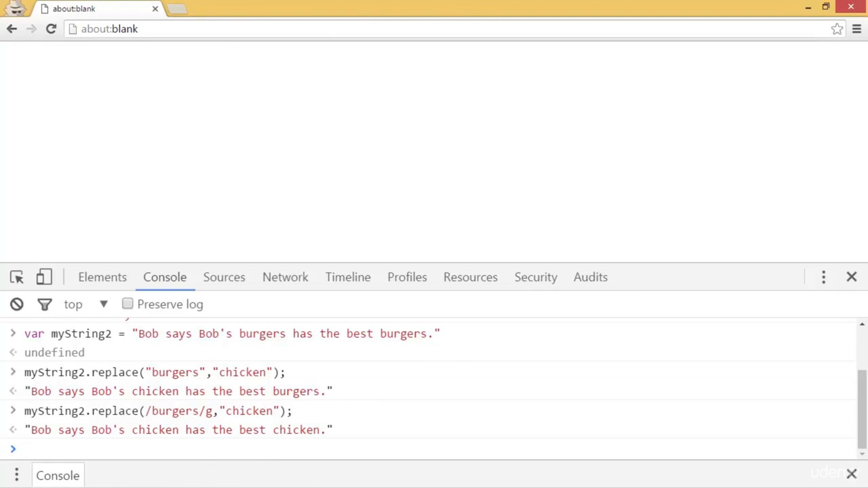
click(16, 304)
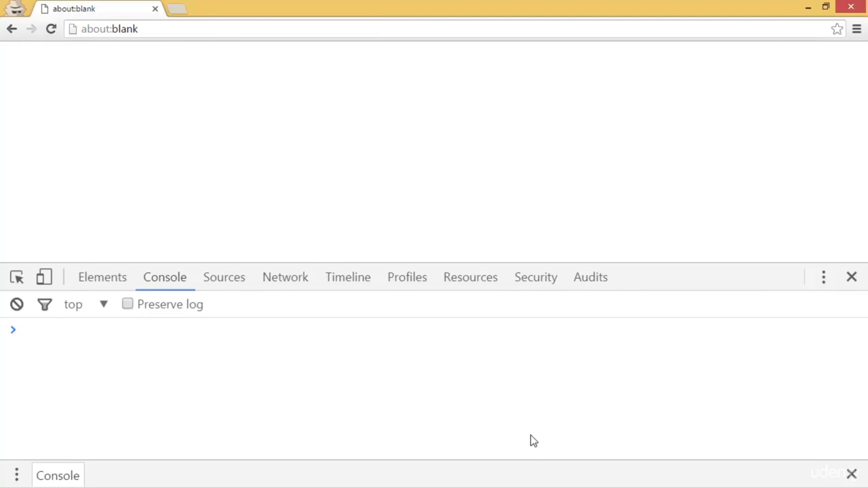
Step: Store "The bear! The bear! The bear and the maiden fair!" in var a
text(var a)
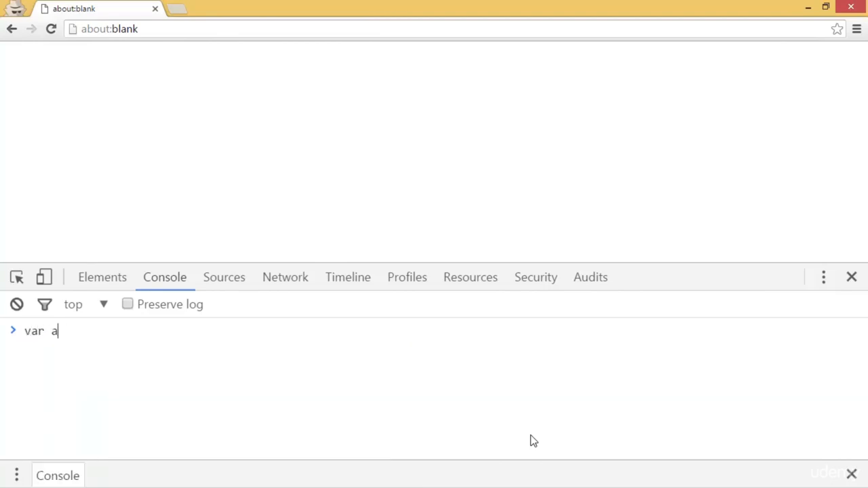
text(= "The bear! The bear! The bear and the maiden fair!")
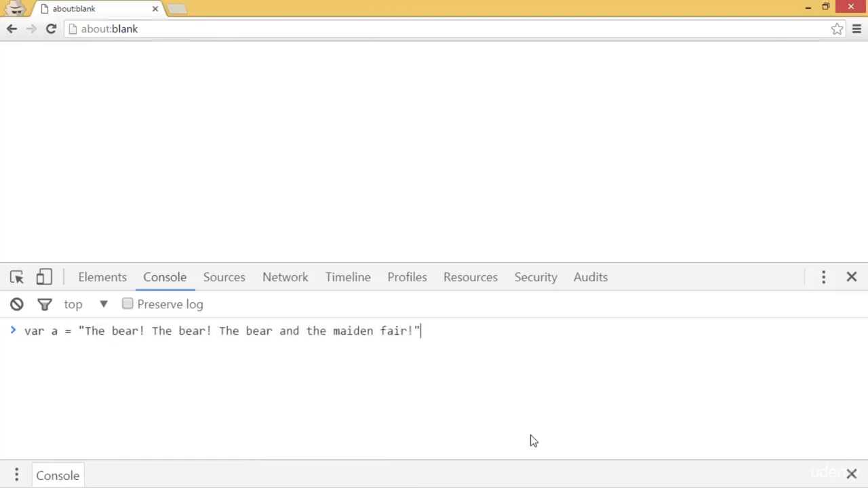
key(Return)
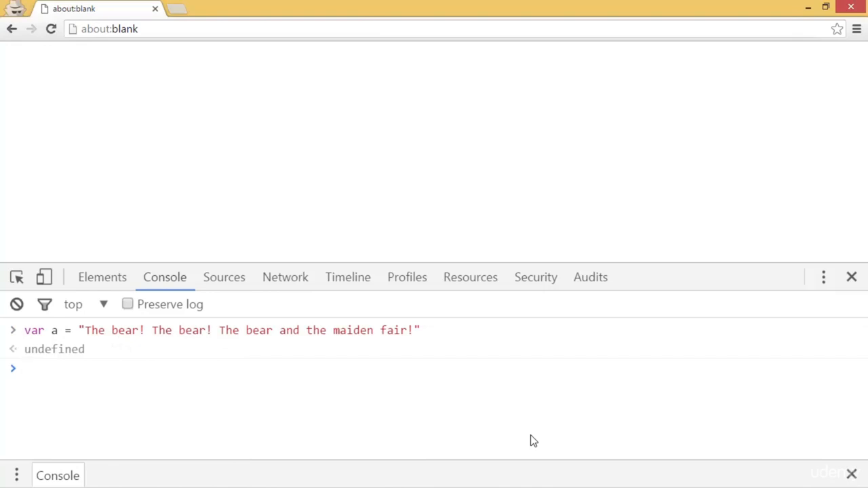
Step: Display the stored value of a and begin a.toUpperCase()
text(a)
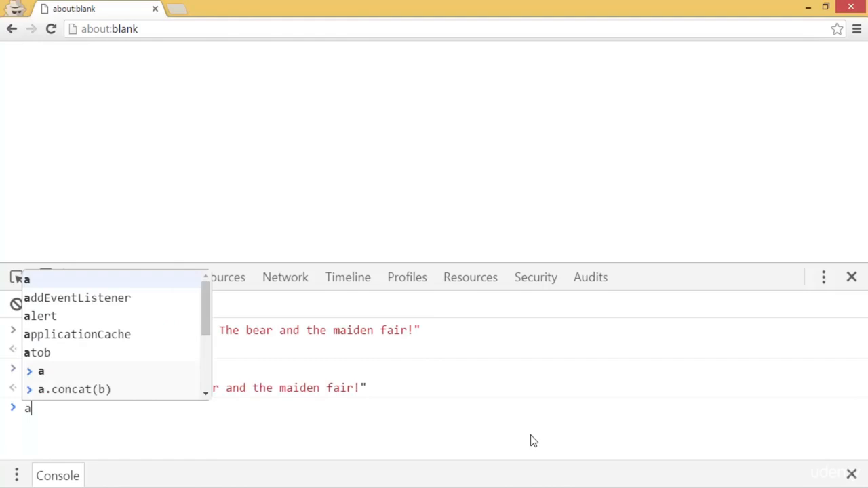
text(.)
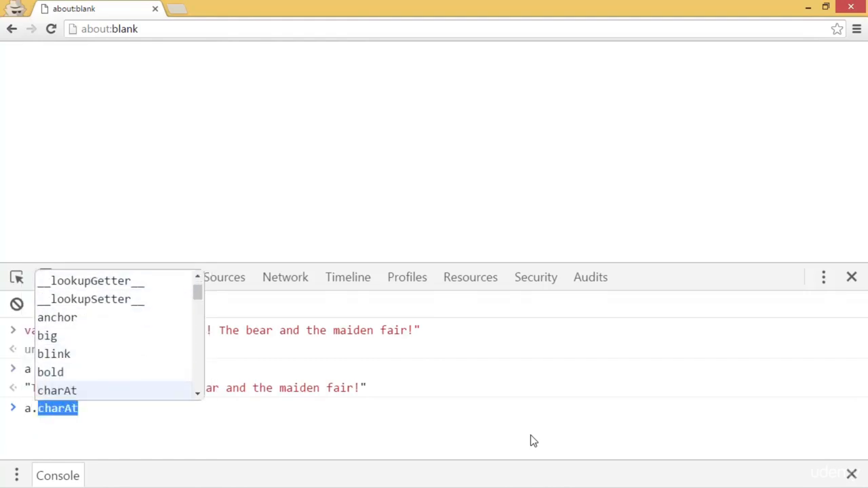
scroll(down, 3)
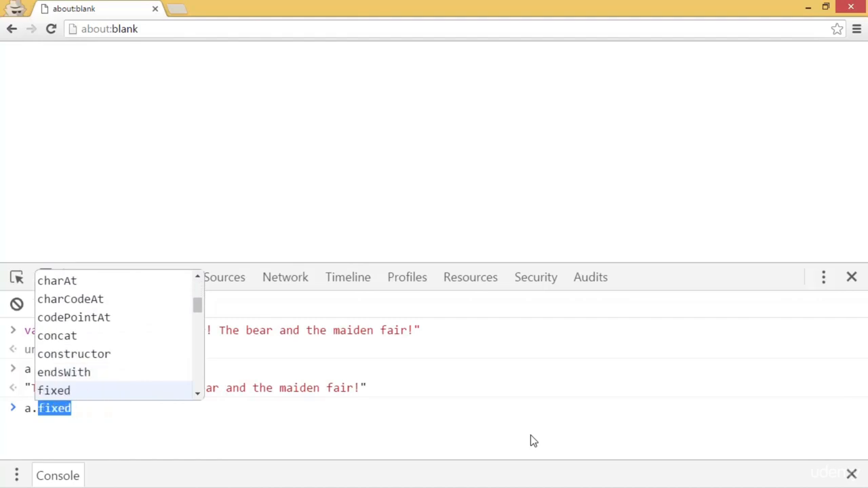
scroll(down, 3)
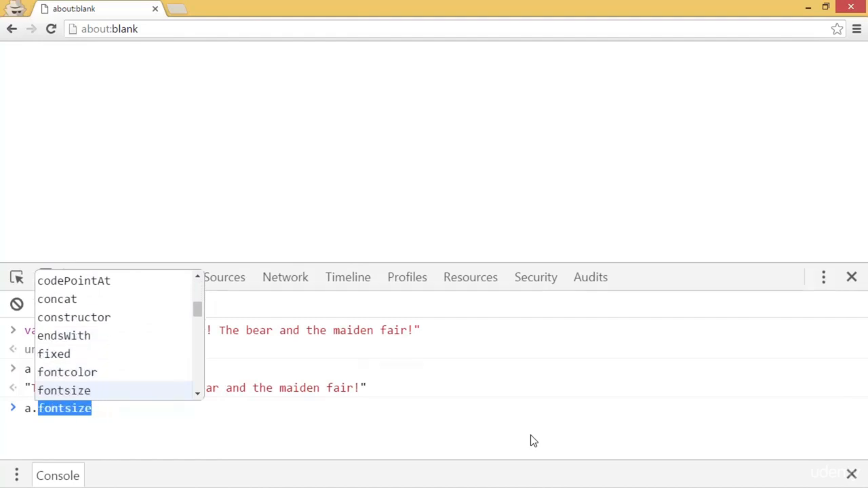
scroll(down, 3)
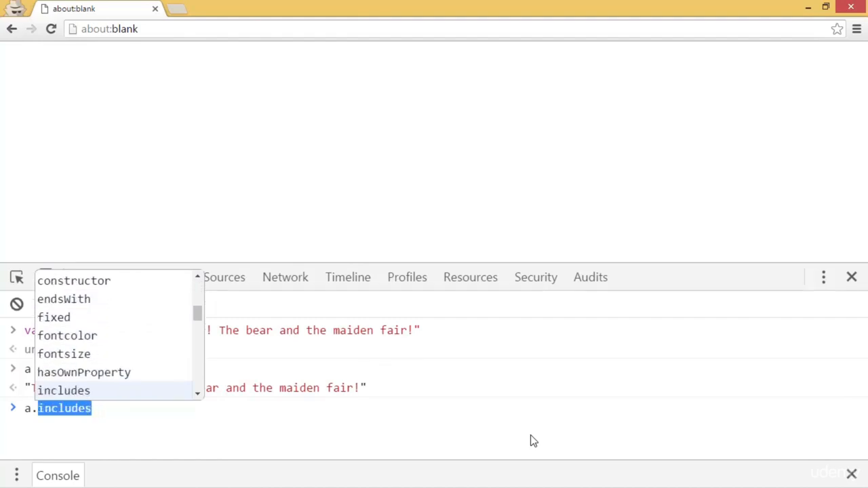
key(Down)
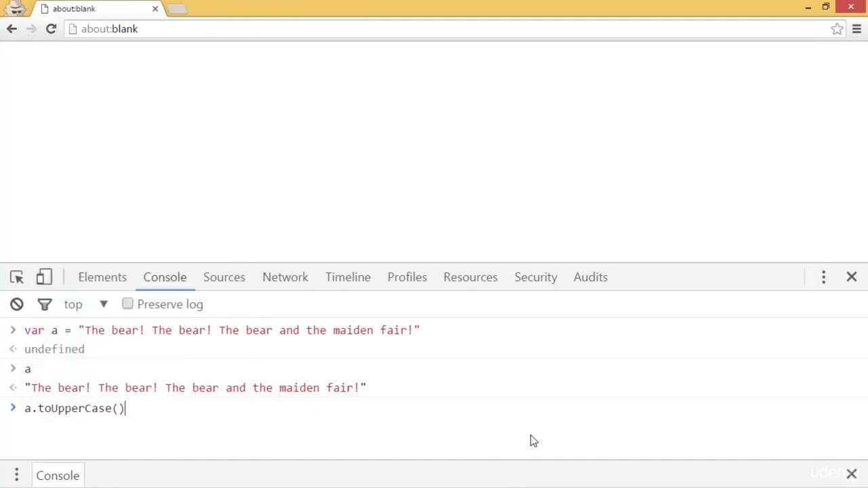
Step: Run a.toUpperCase() and then a.toLowerCase() on the bear quote
key(Return)
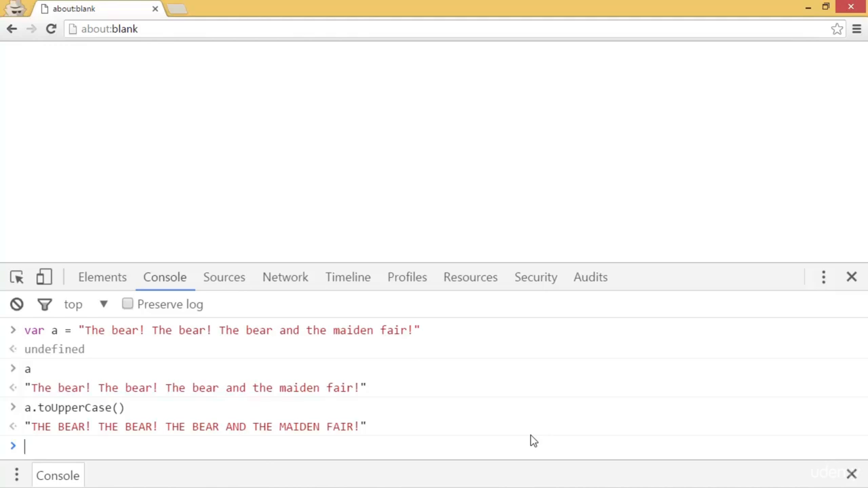
text(a.toLowerCase)
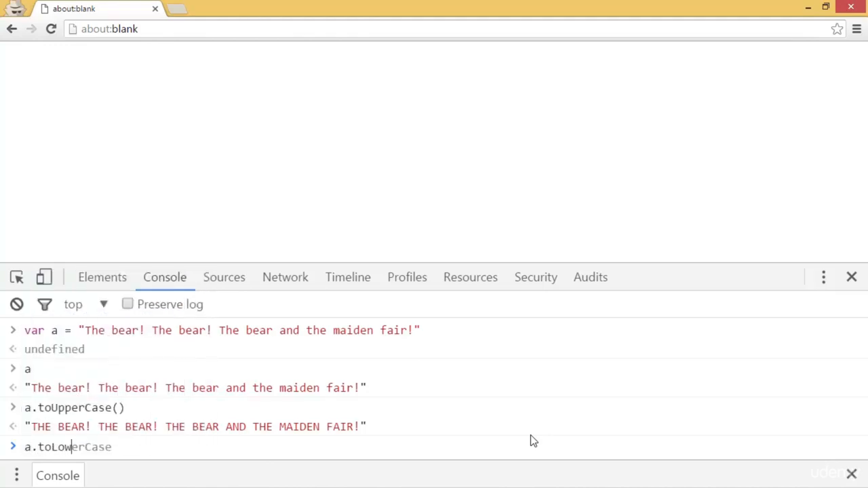
text((0)
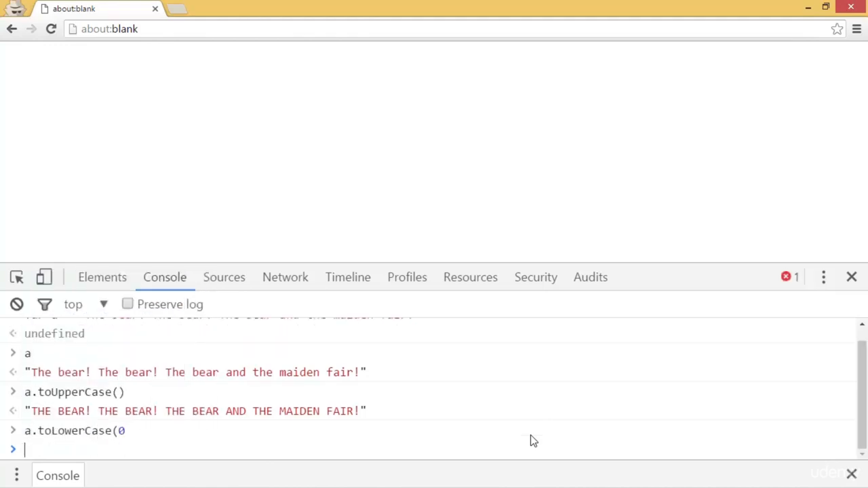
key(Return)
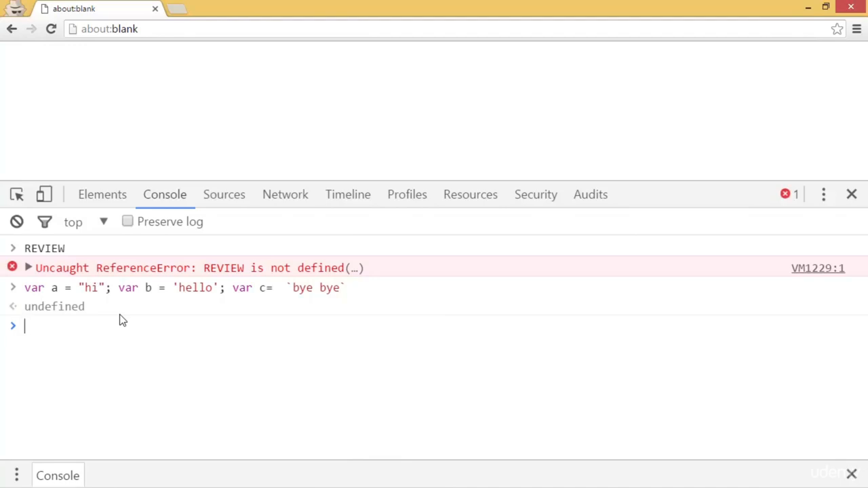
Step: Declare the backtick multiLine string and evaluate a + b, giving "hihello"
text(var multiLine = `Hello)
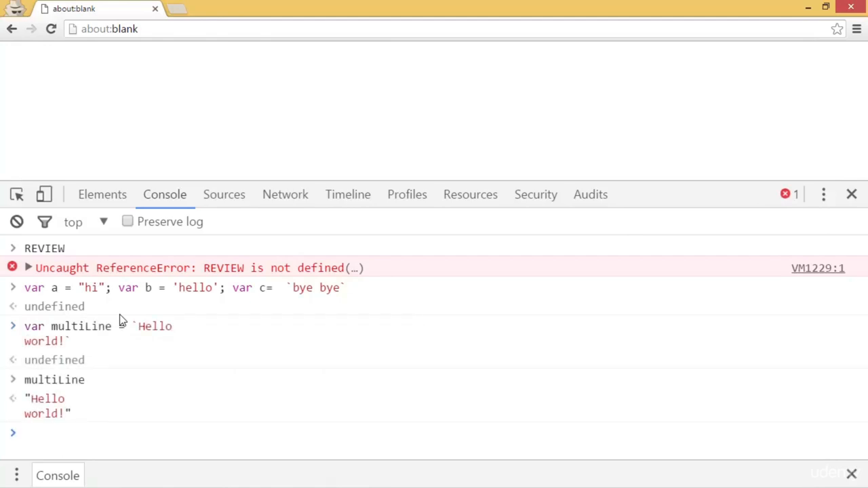
text(a + b)
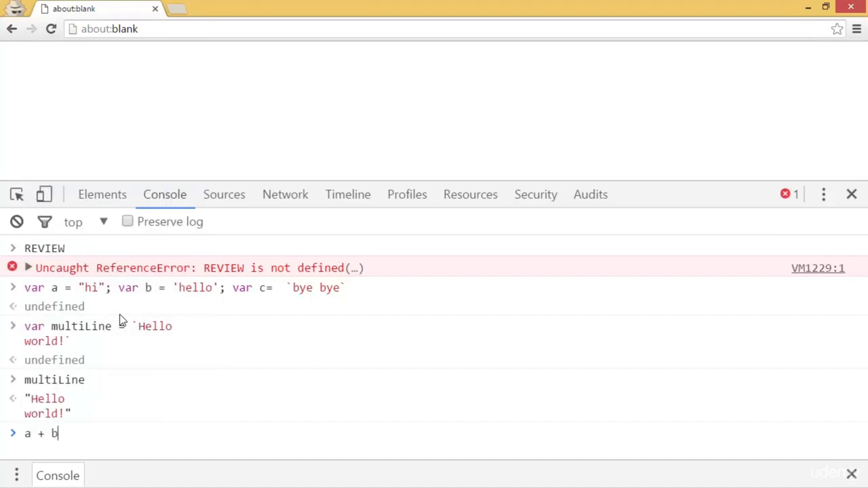
key(Return)
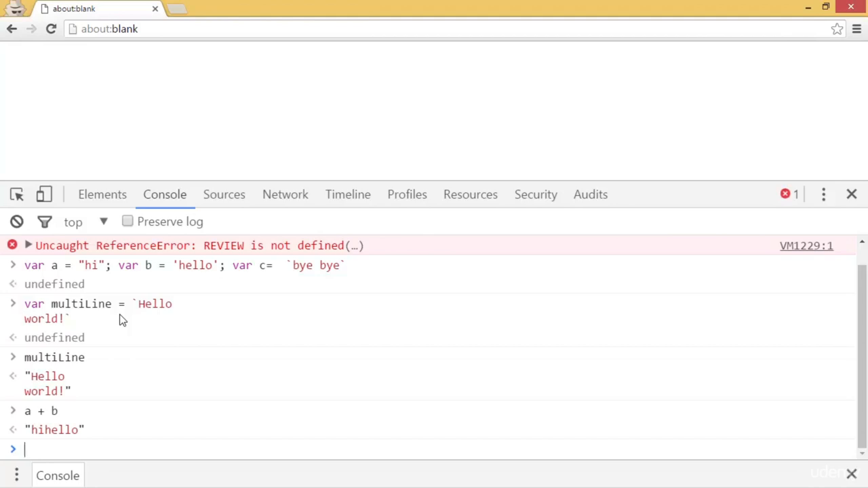
Step: Run multiLine.replace("Hello","Goodbye") and multiLine.toUpperCase() for "Goodbye world!" and "HELLO WORLD!"
text(multiLine.replace("Hello","Goodby)
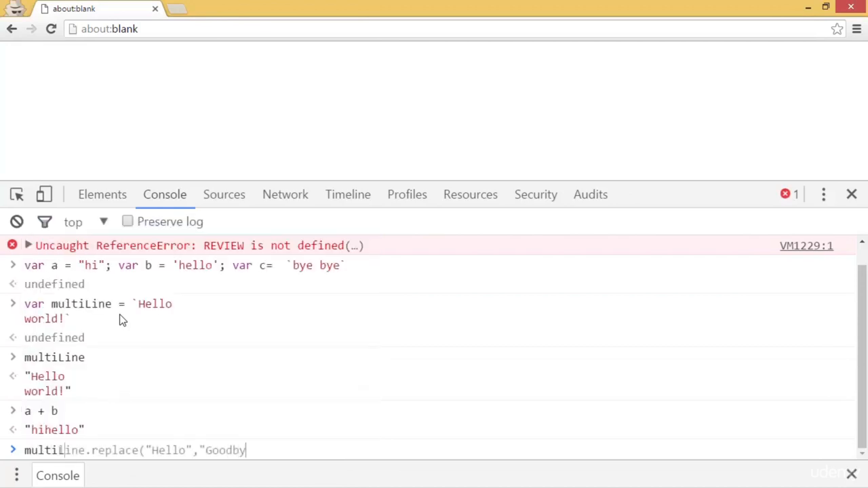
key(Return)
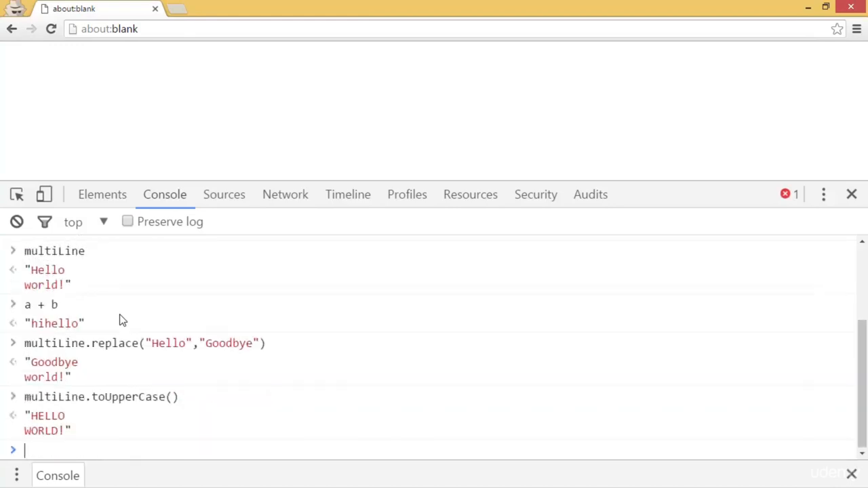
mouse_move(651, 256)
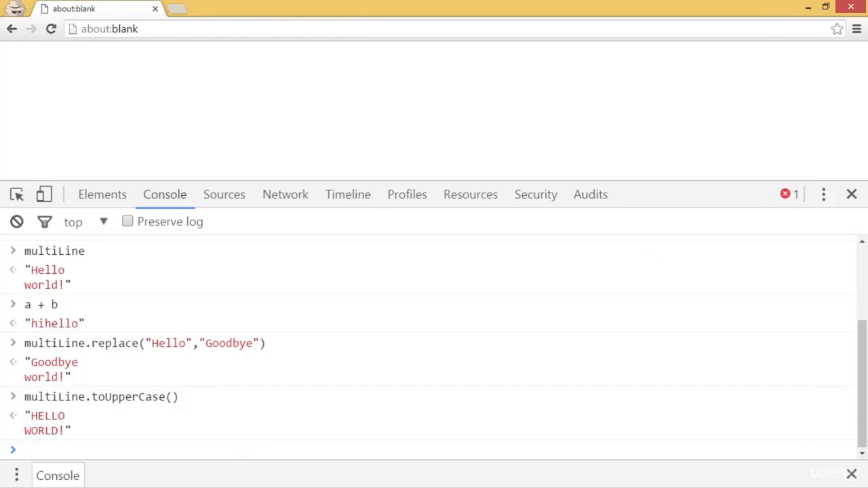
click(16, 222)
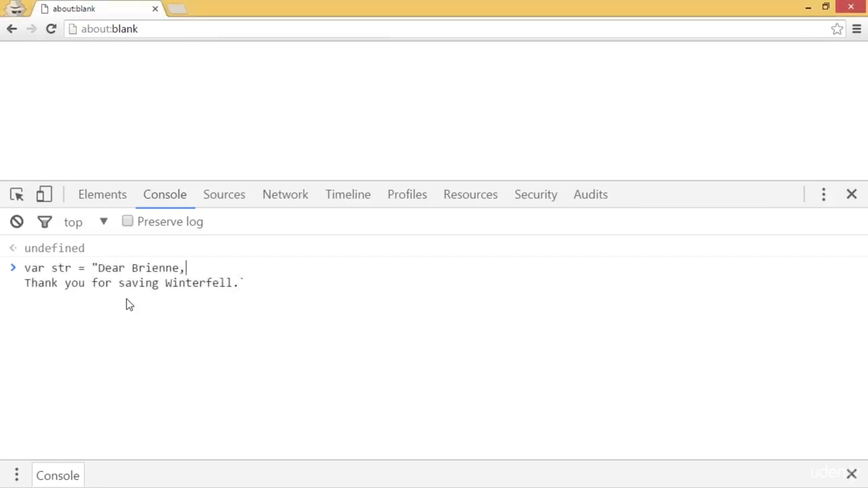
Step: Store the two-line `Dear Brienne, / Thank you for saving Winterfell.` letter in var str
click(95, 268)
text(`)
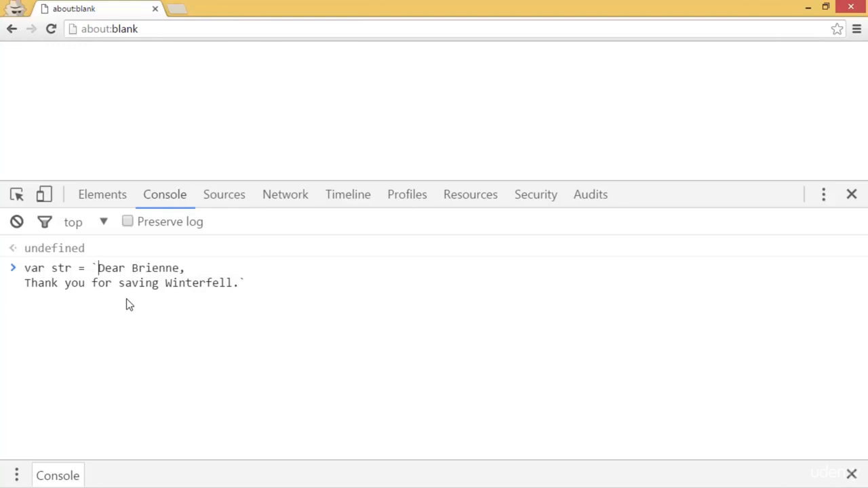
key(Return)
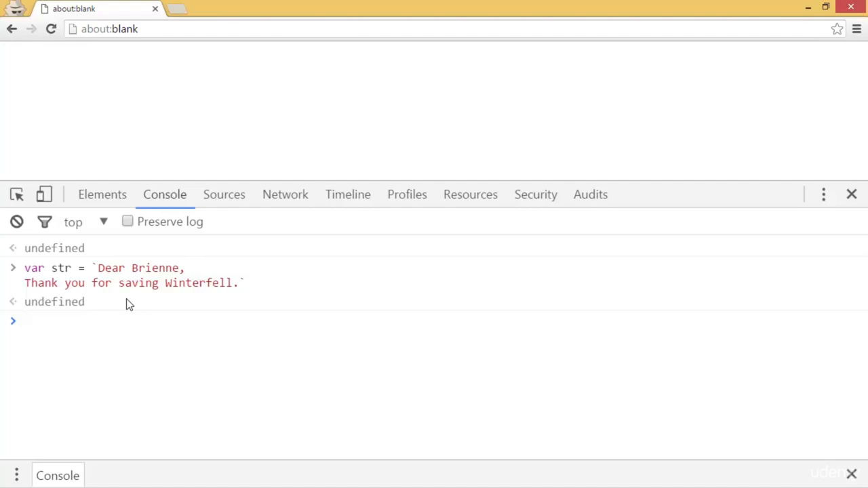
Step: Define let name = "Ramsay" to hold the person the letter addresses
text(l)
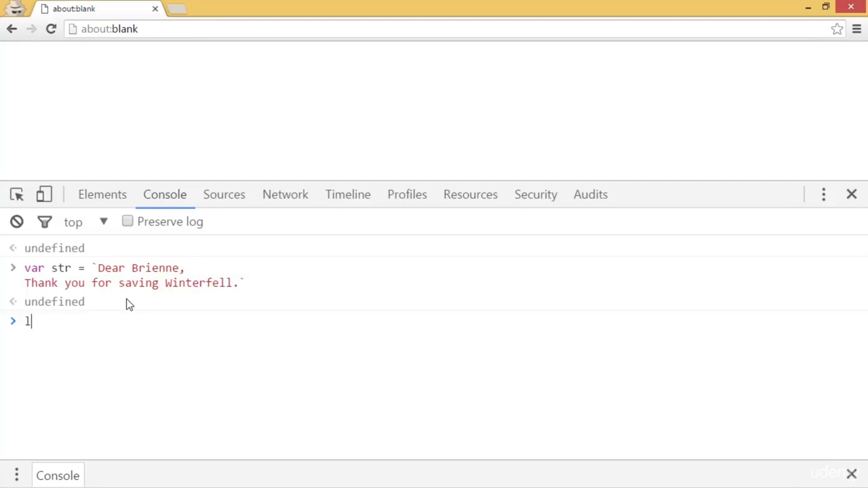
text(let name =)
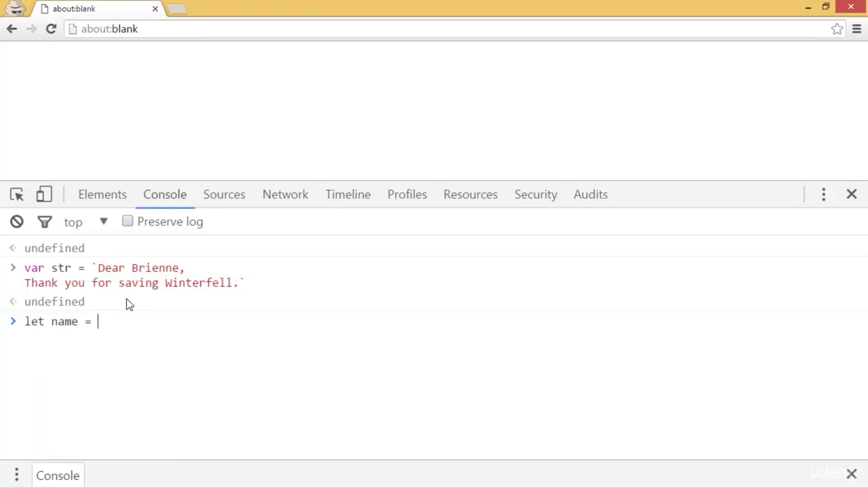
text("Ramsay)
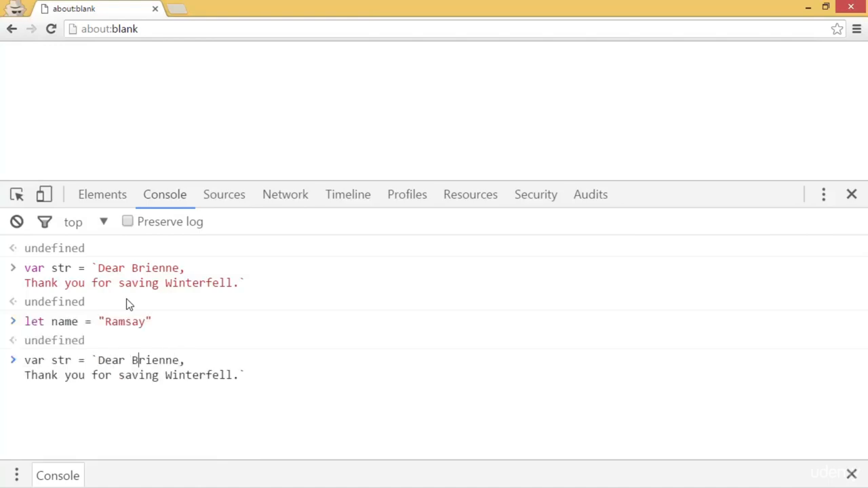
mouse_move(585, 401)
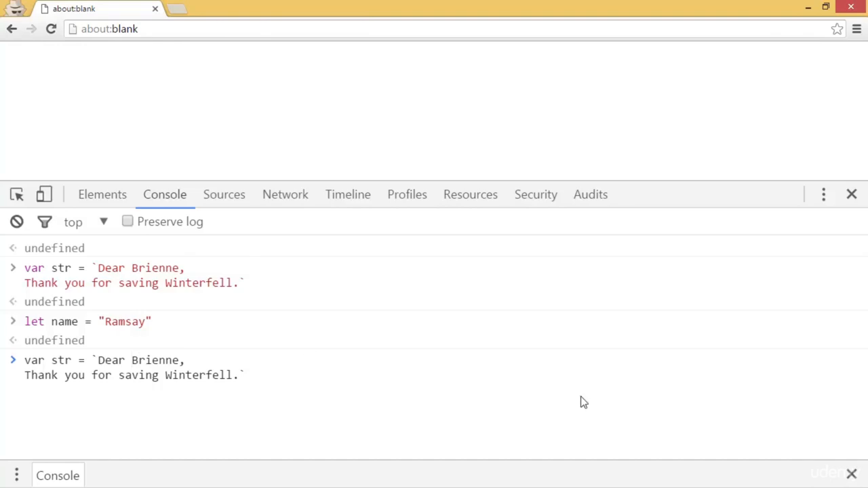
Step: Redefine str with Brienne replaced by ${name} and evaluate it to get "Dear Ramsay, ..."
double_click(155, 361)
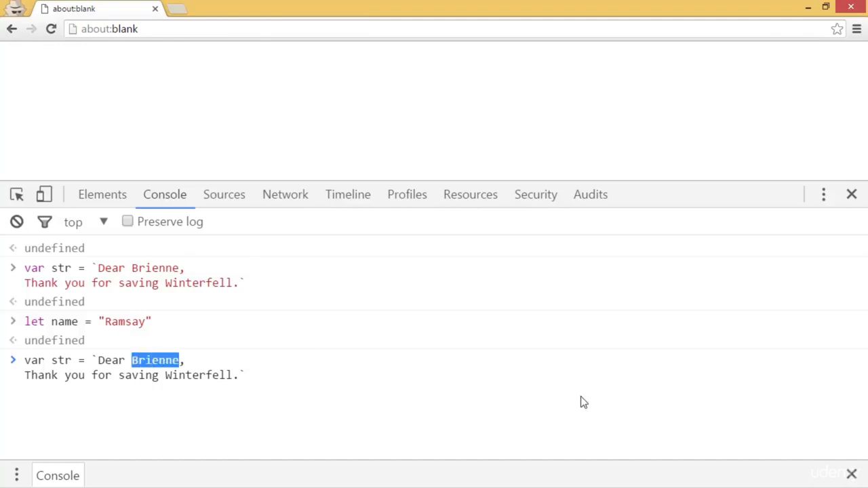
text($)
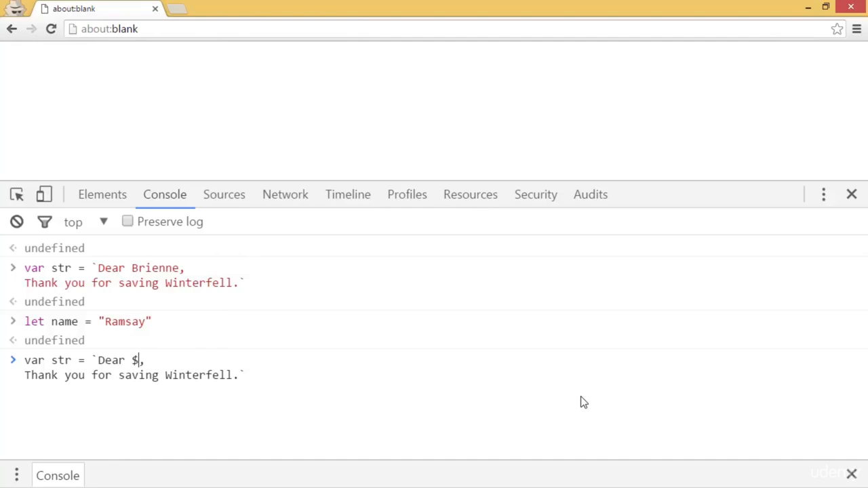
text({name)
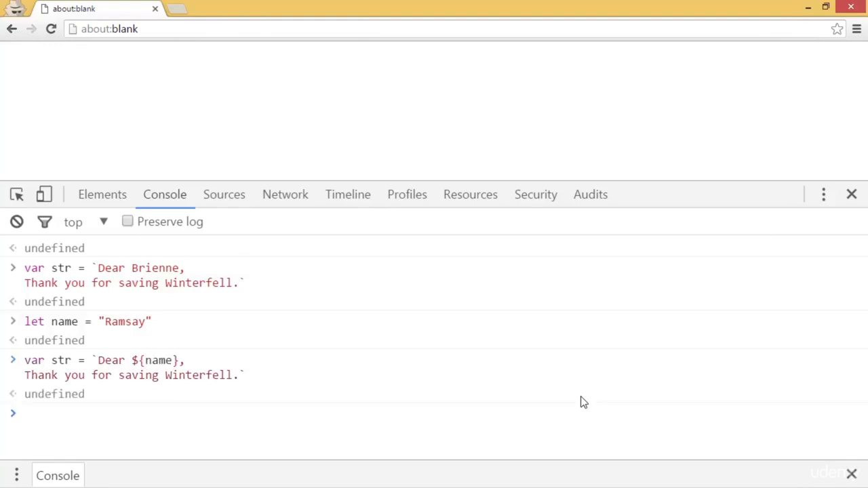
text(s)
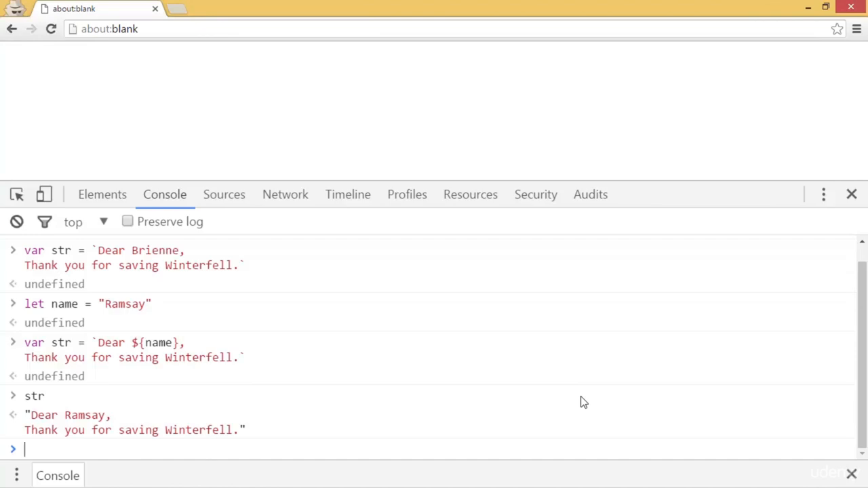
Step: Define var castle = "DragonStone"
text(var castle =)
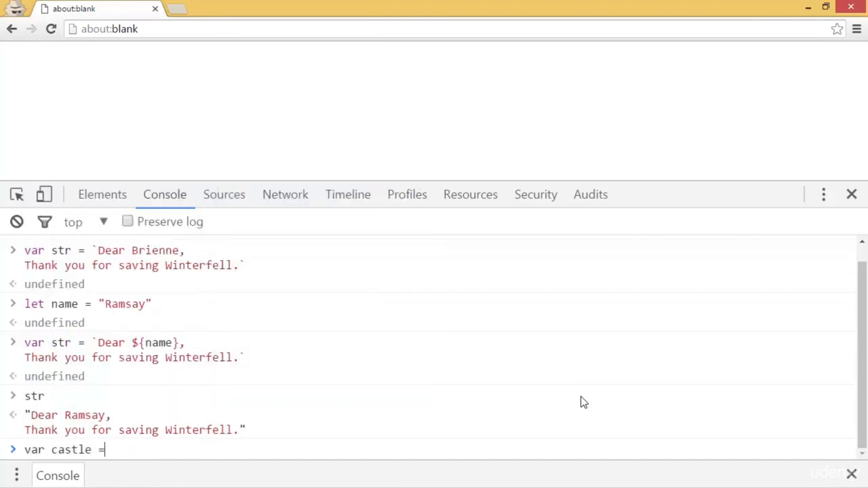
text(")
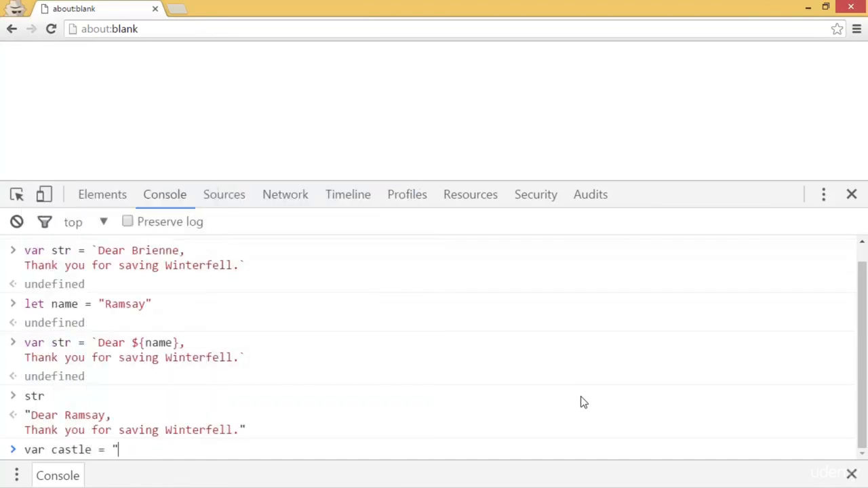
text(Dr)
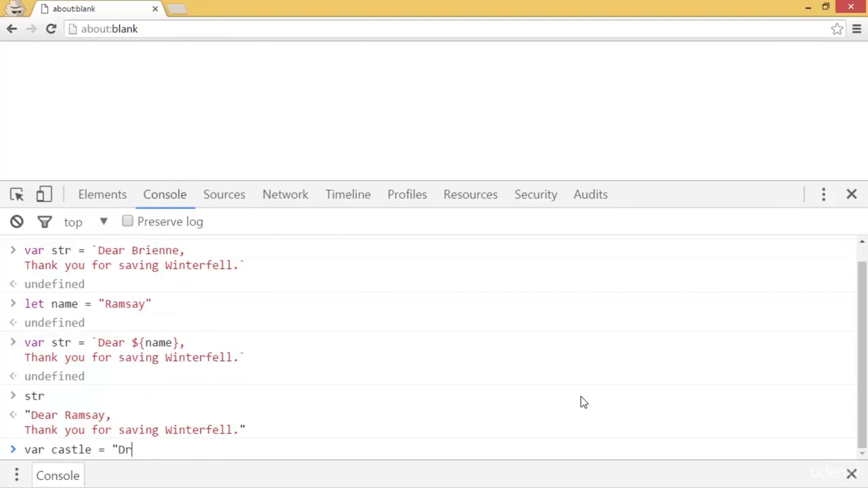
key(Return)
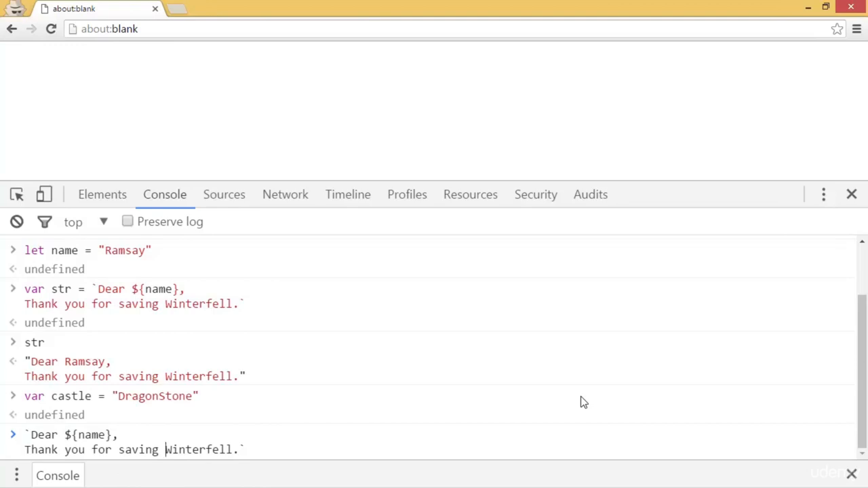
Step: Evaluate the template string with ${castle} and ${1+2+3+4}, yielding "...saving DragonStone 10 times."
key(Backspace)
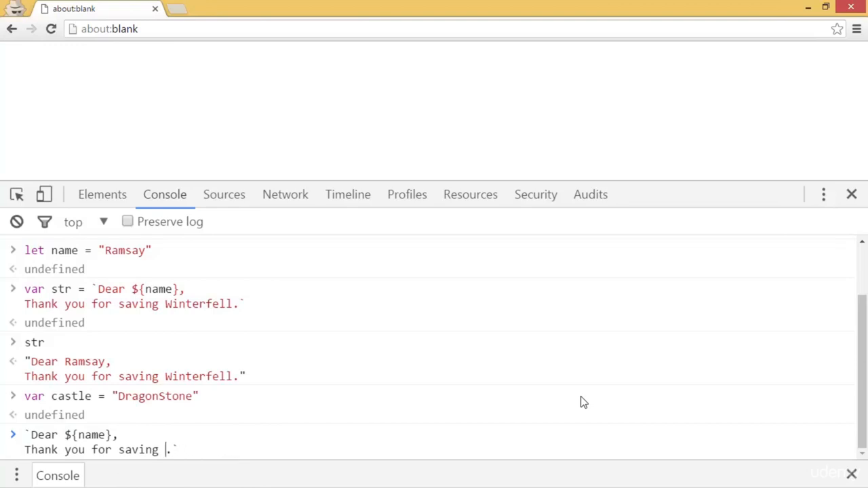
text(${)
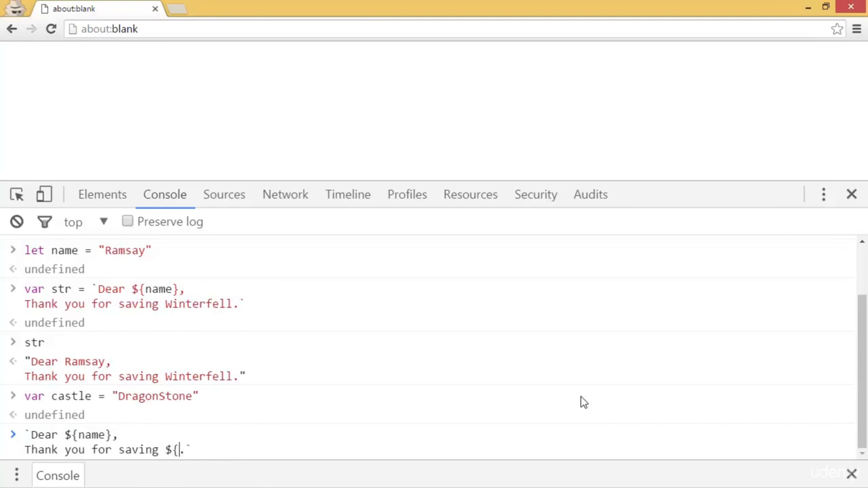
text(})
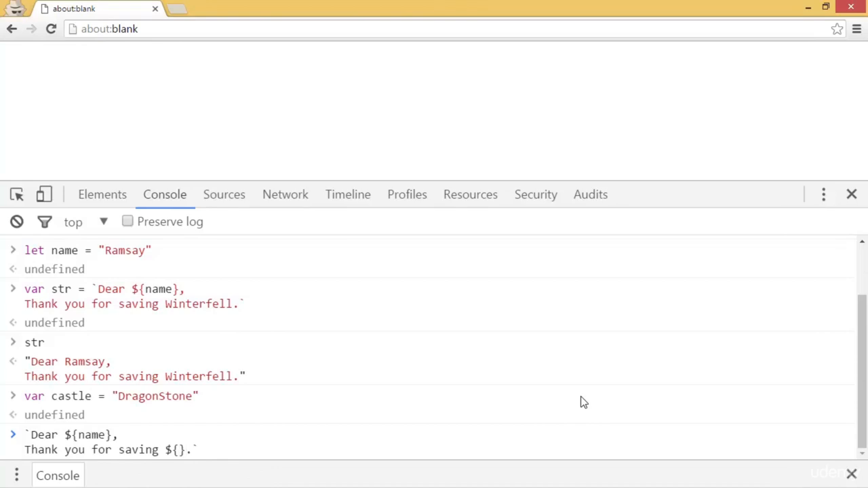
text(cas)
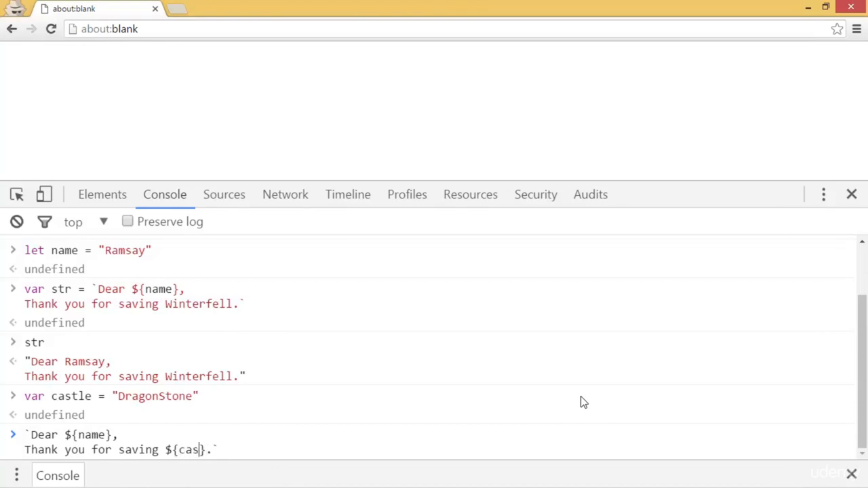
text(tle)
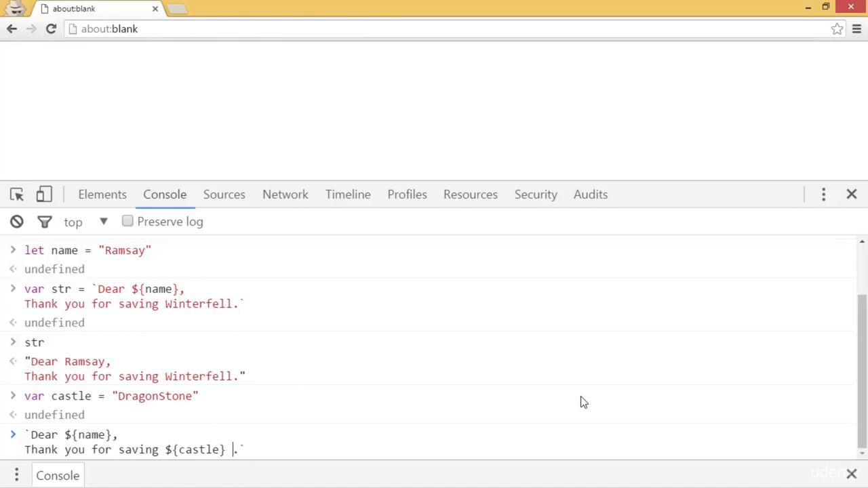
text(${1})
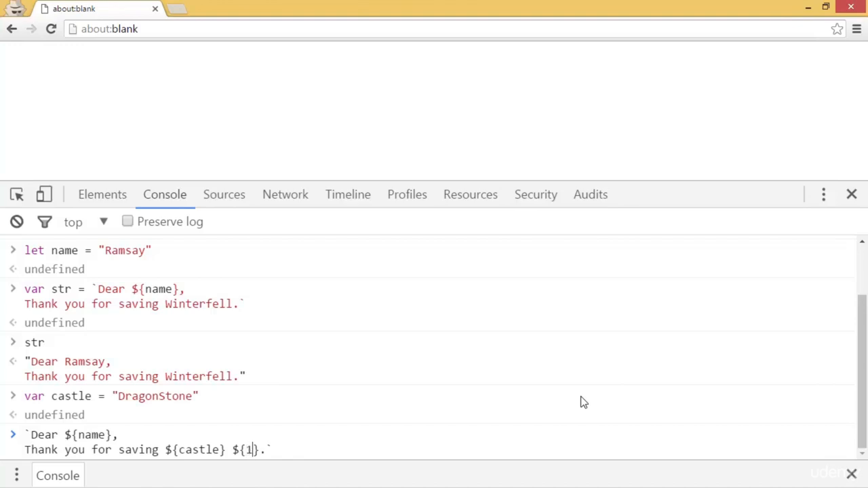
text(+2+3+4)
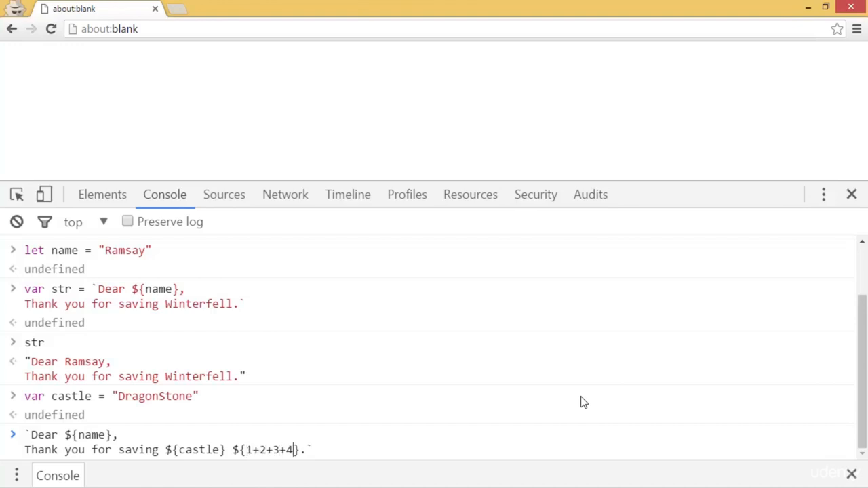
text(ti)
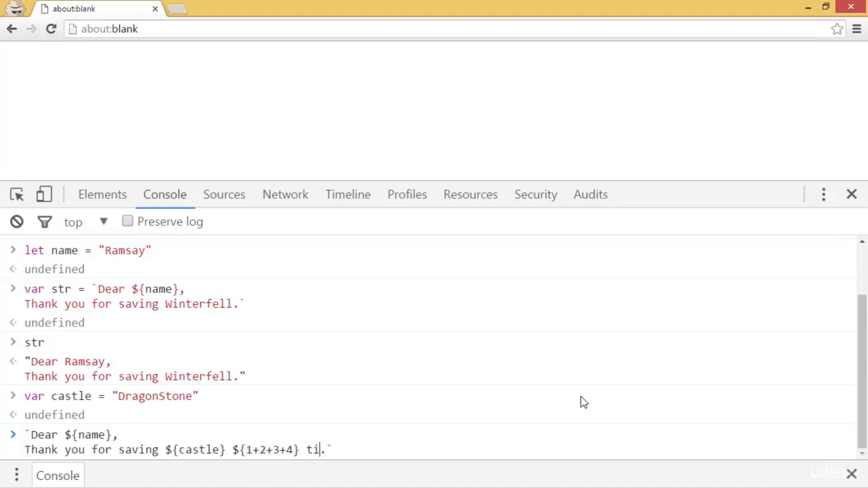
text(mes)
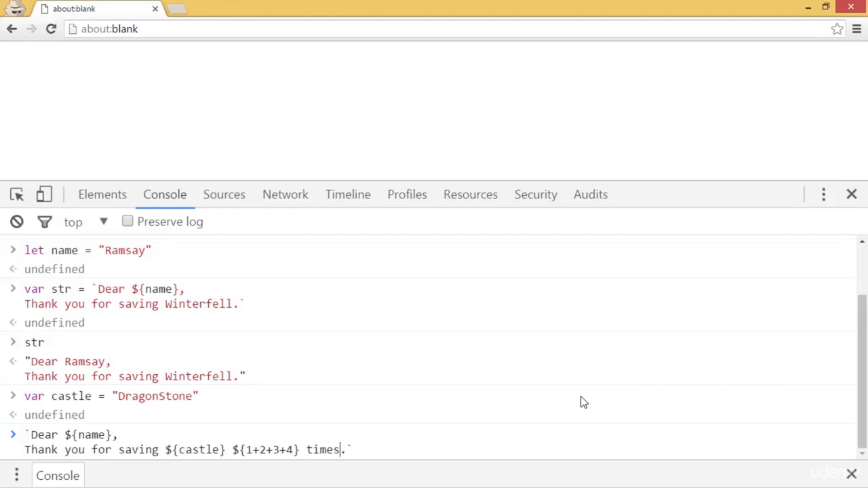
key(Return)
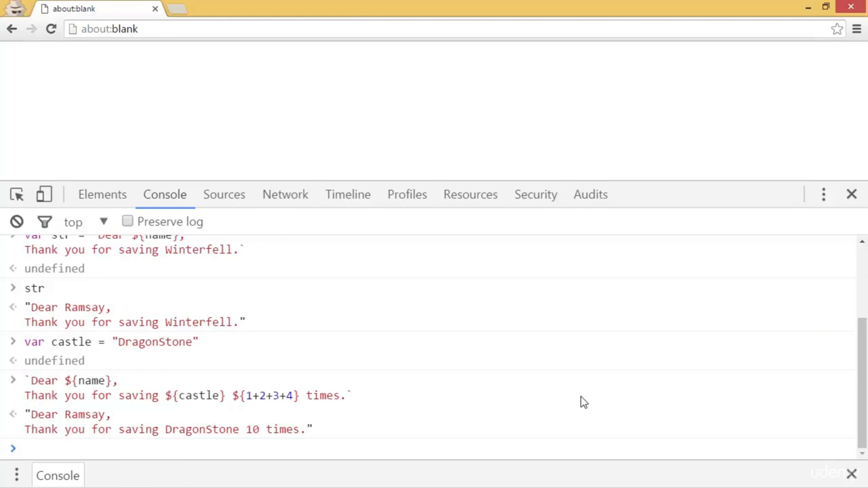
Step: Clear the console and define var names = "jon,arya,robb,rickon,eddard,bran"
click(16, 222)
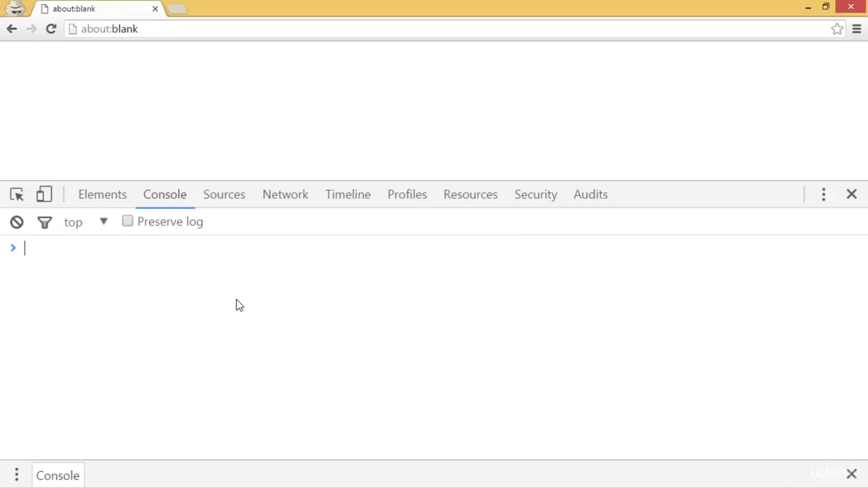
text(var names =)
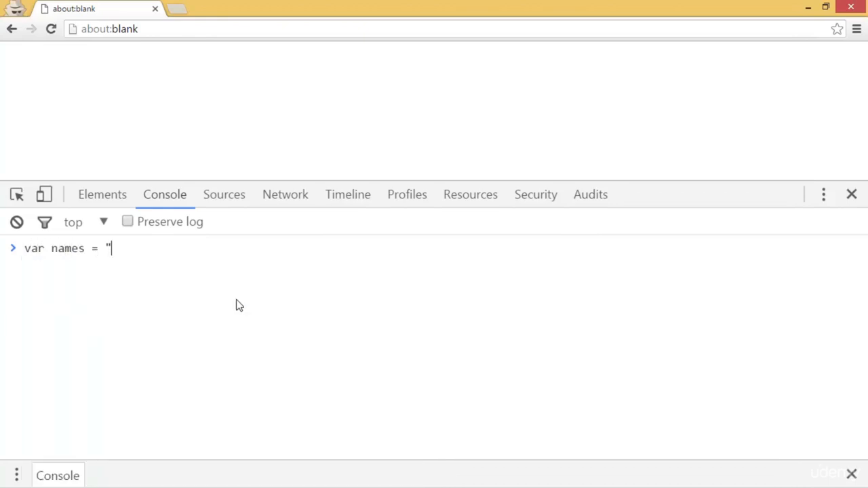
text(")
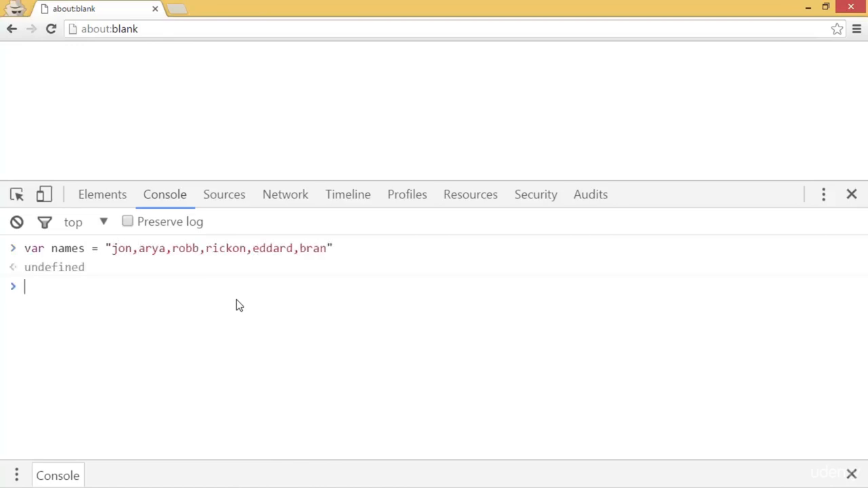
text(names.includes)
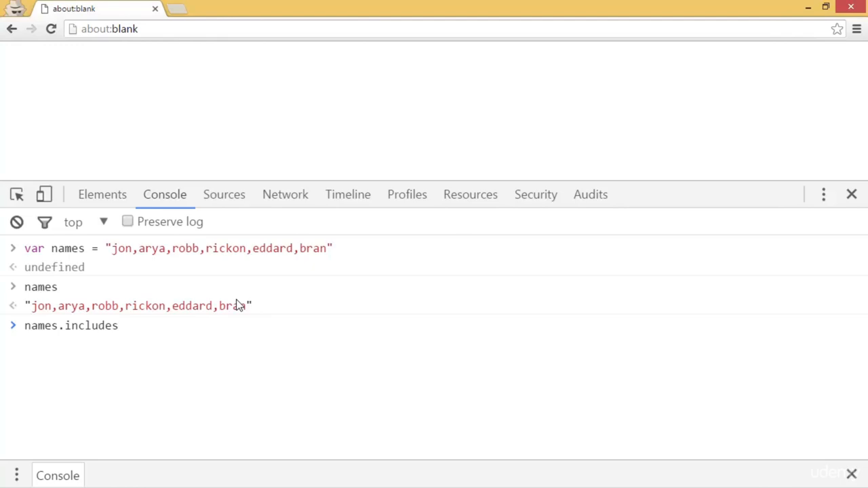
Step: Run names.includes("jon") returning true and names.includes("tywin") returning false
text(("j)
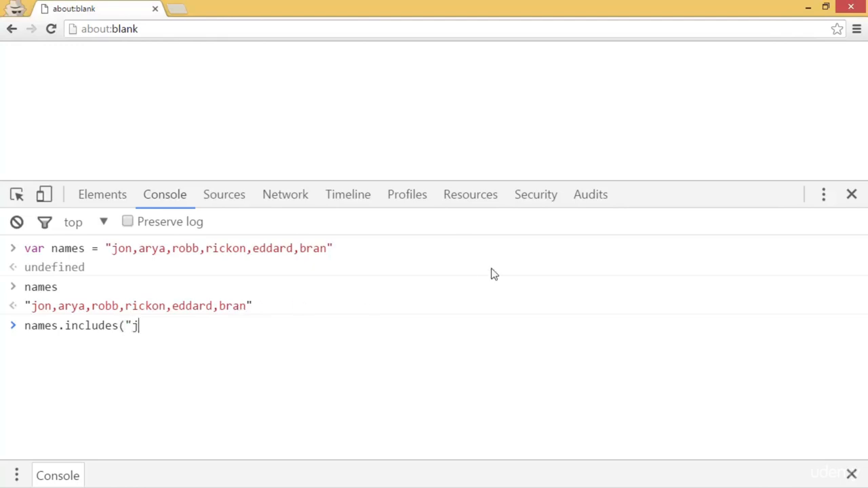
key(Return)
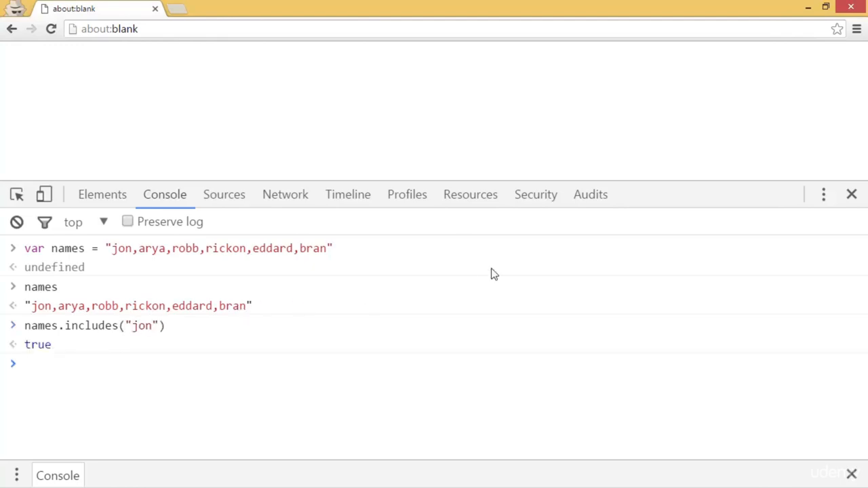
text(names.includes("jon"))
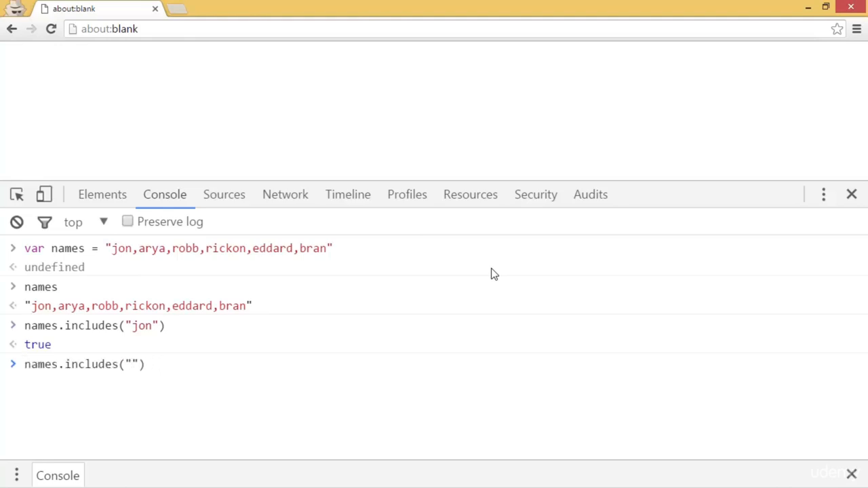
text(tywin)
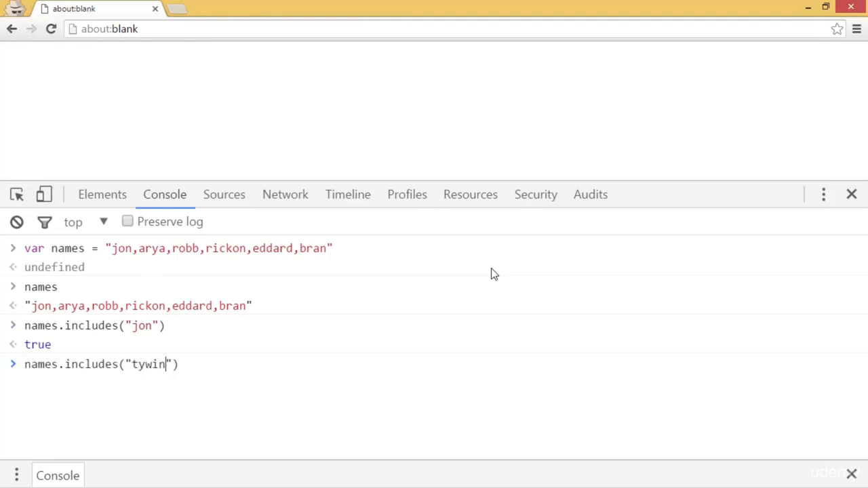
key(Return)
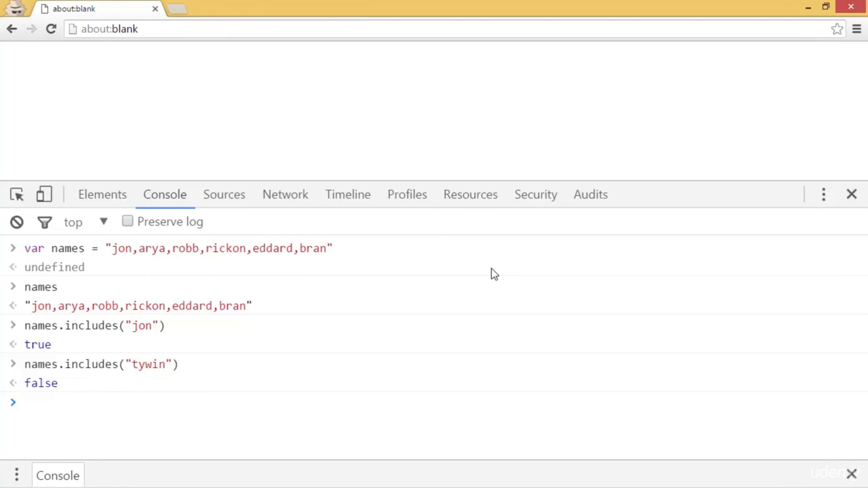
click(16, 222)
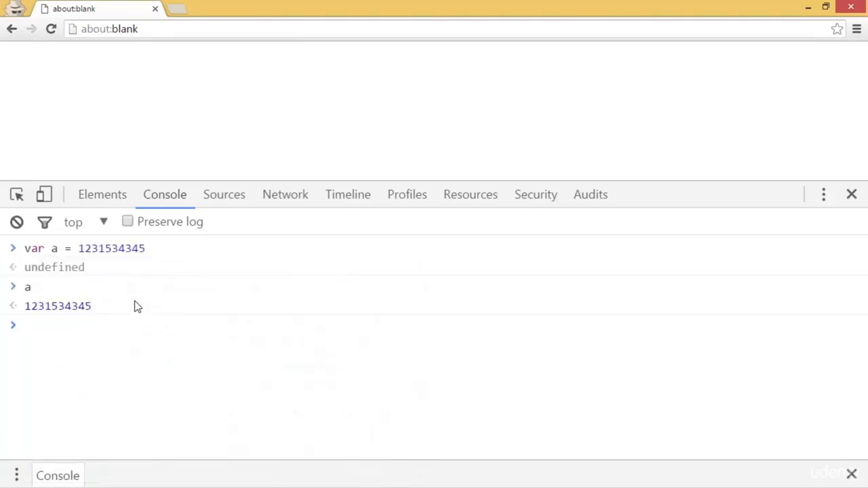
text(a.toStri)
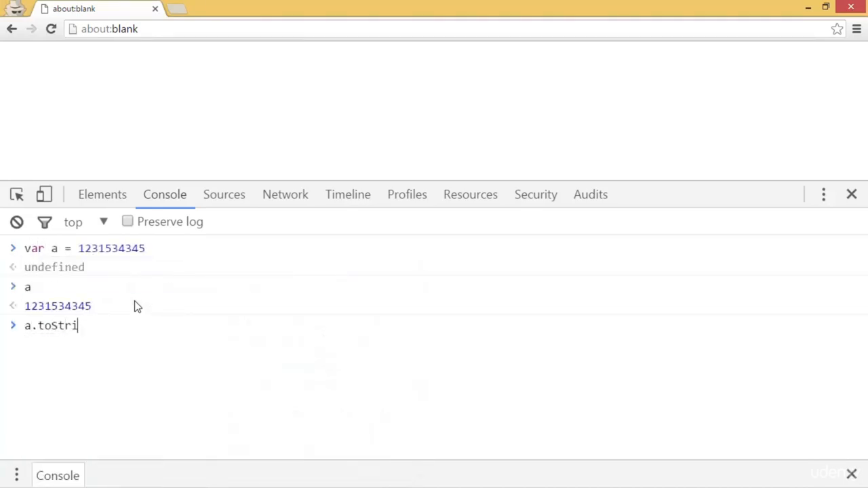
key(Return)
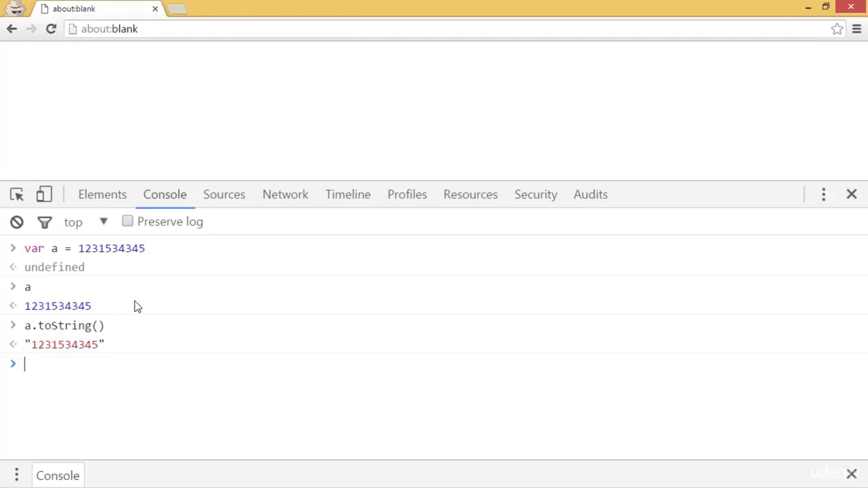
Step: Store the numeric string "5234671" in var g
text(var g)
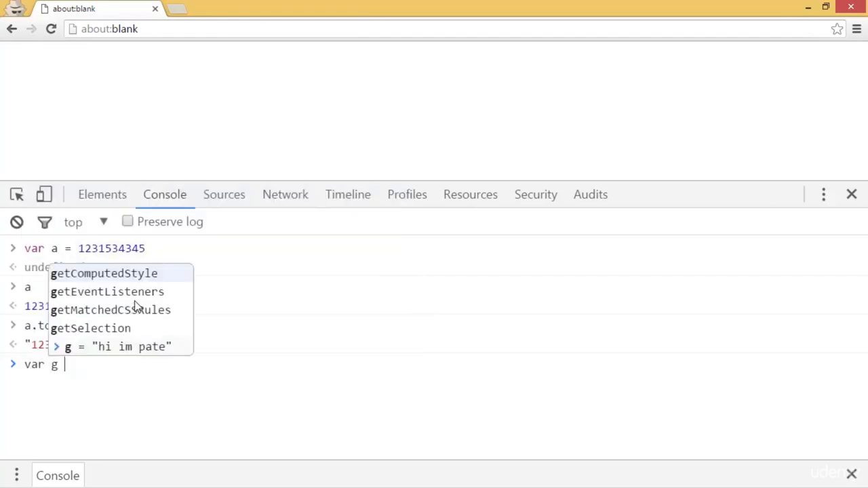
text(5)
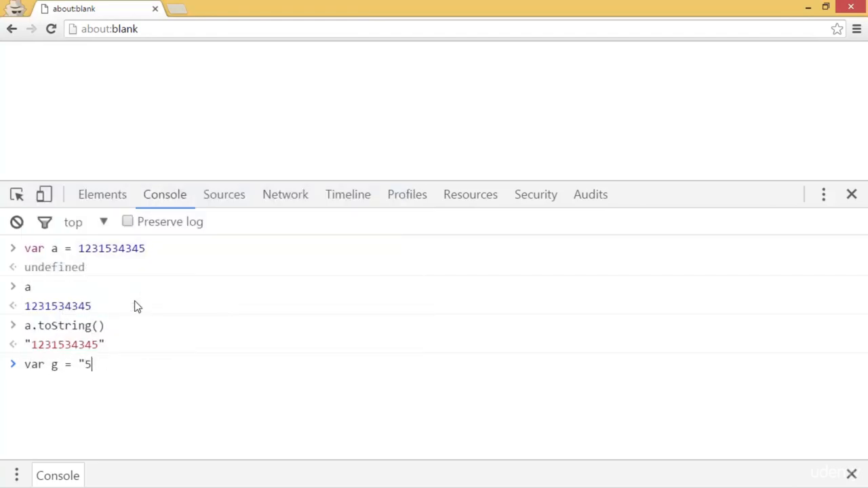
key(ctrl+a)
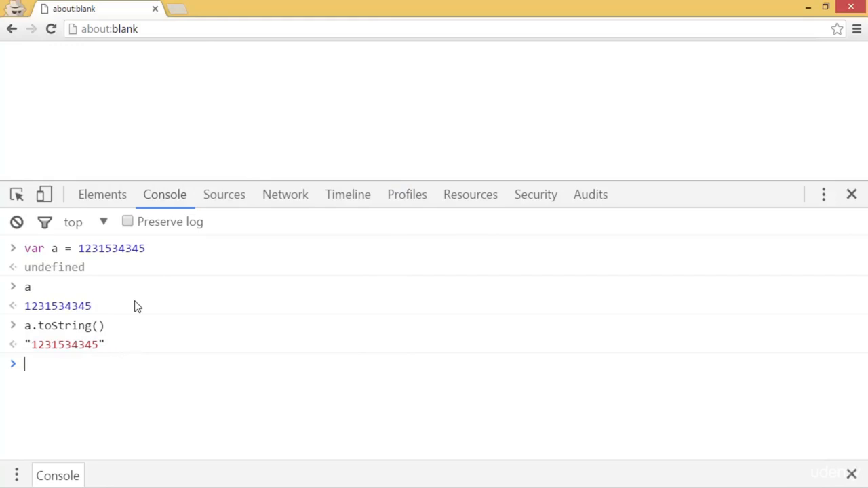
key(Return)
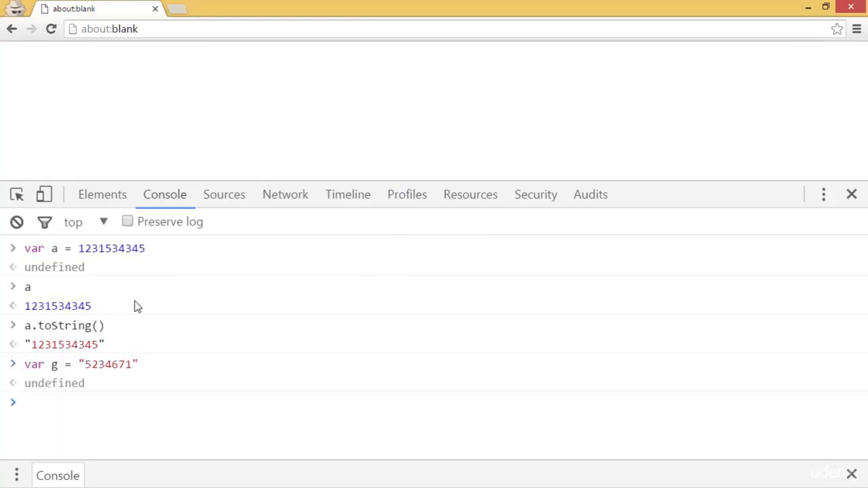
Step: Run parseInt(g) giving 5234671, redefine g as "5234671basdads5435368" and parse it again to 5234671
text(p)
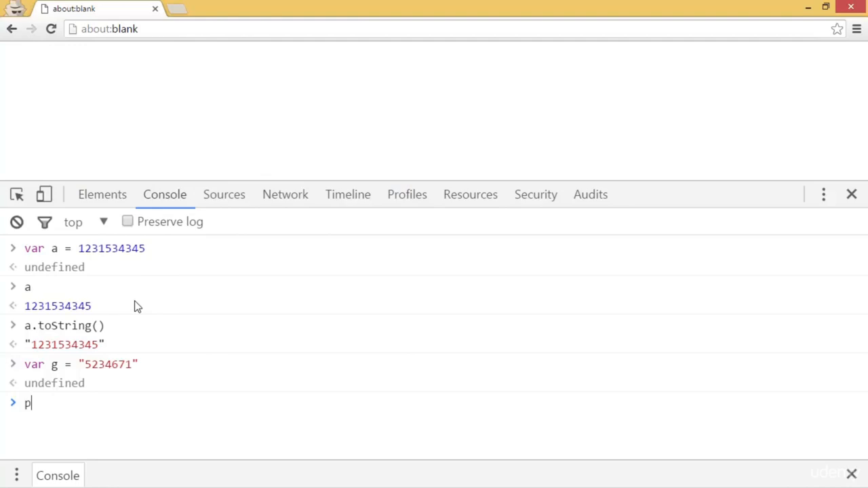
text(ars)
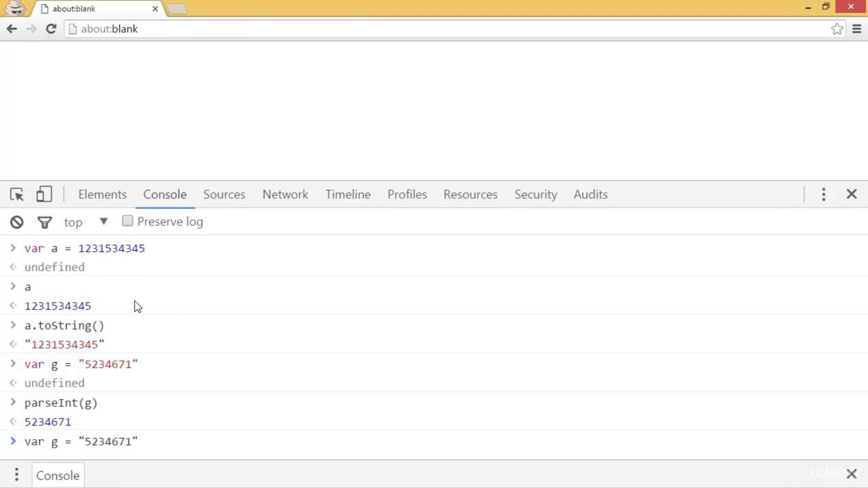
text(basdads)
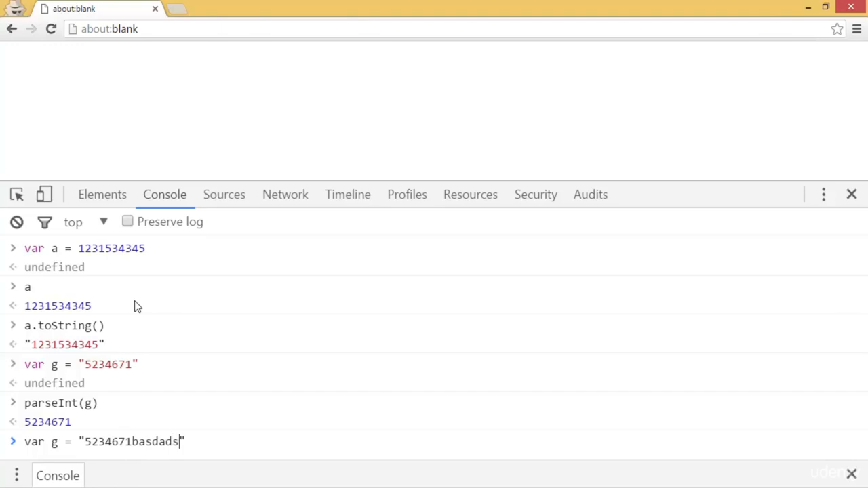
text(5435368)
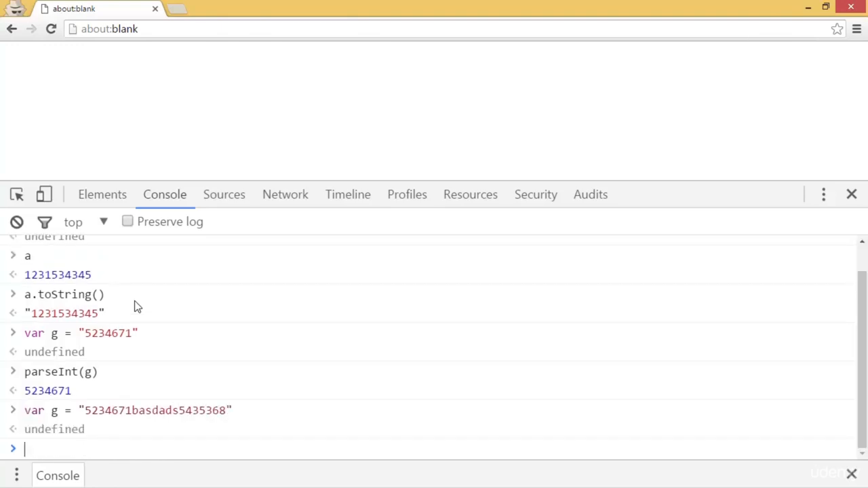
key(Return)
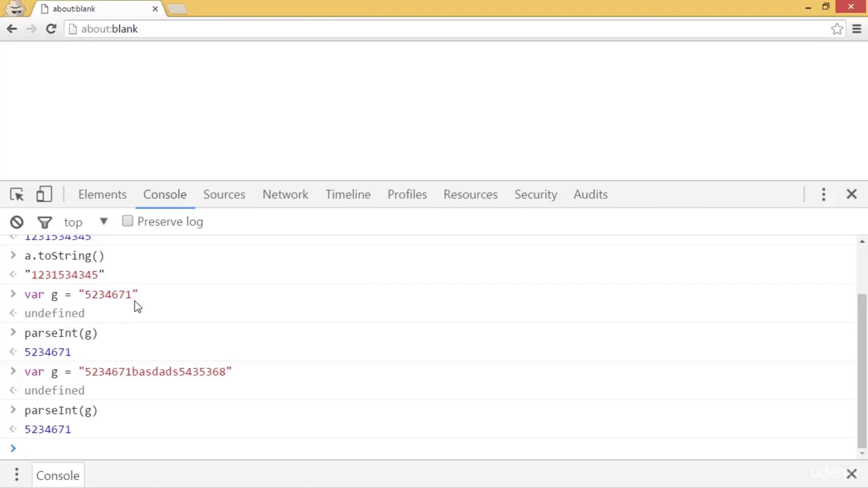
Step: Store '163457.4889cd' in var n and begin a parseInt( call on it
text(var b)
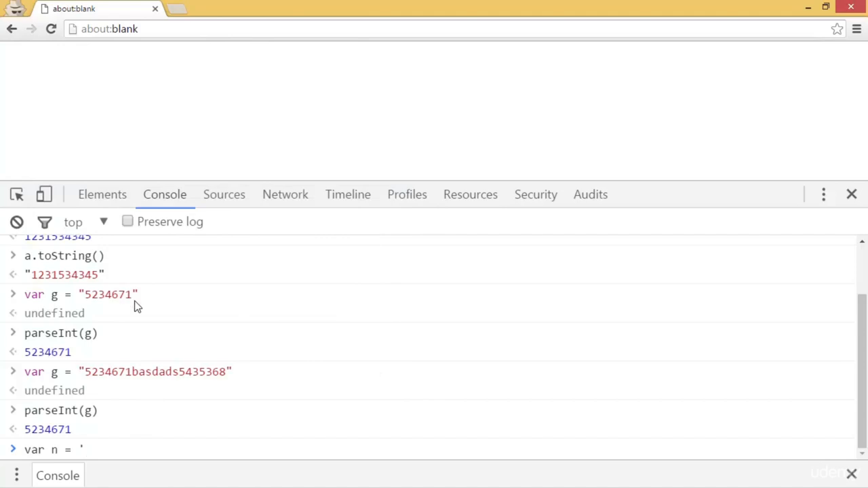
text(163457)
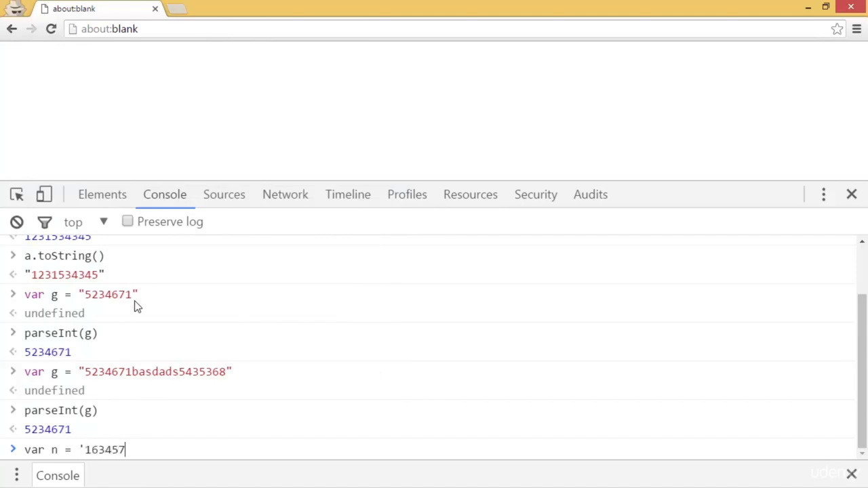
text(.488)
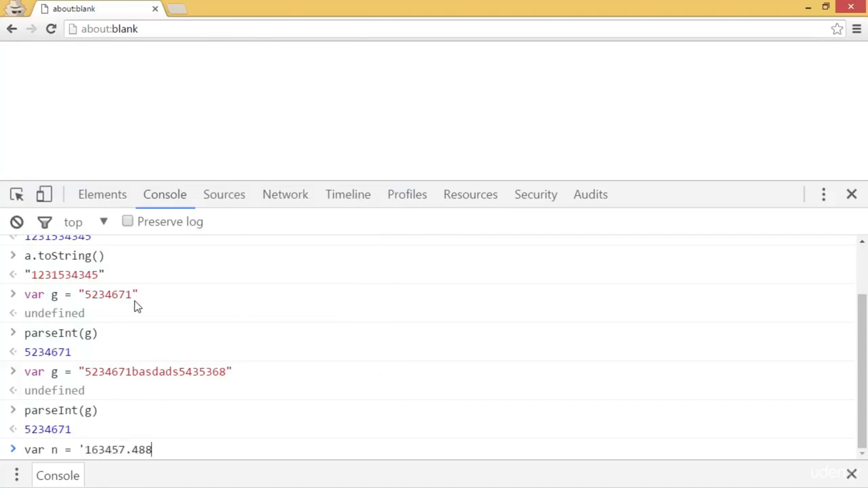
text(9cd)
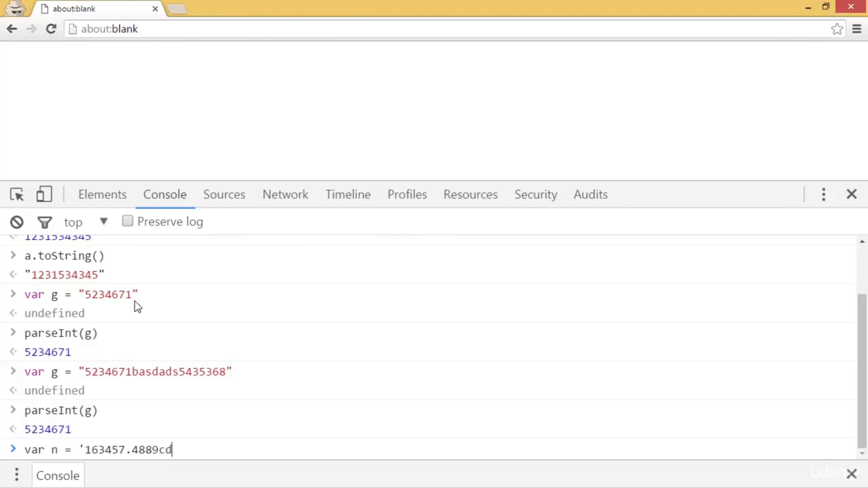
key(Return)
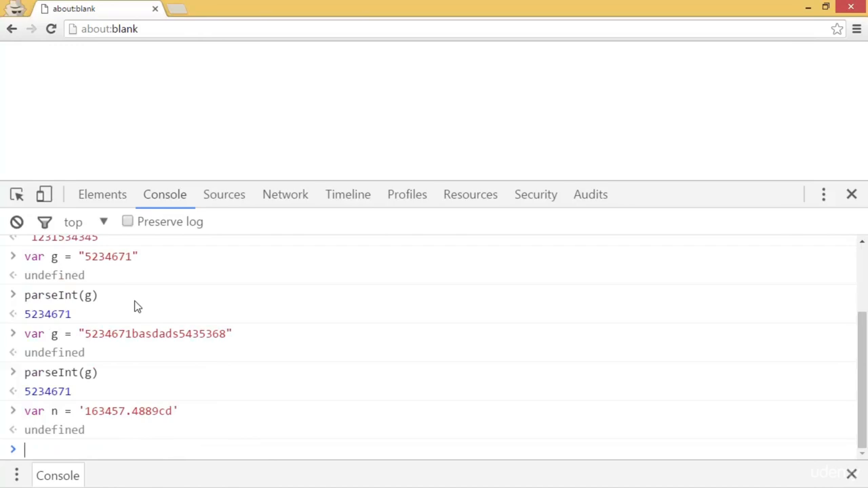
text(parseInt()
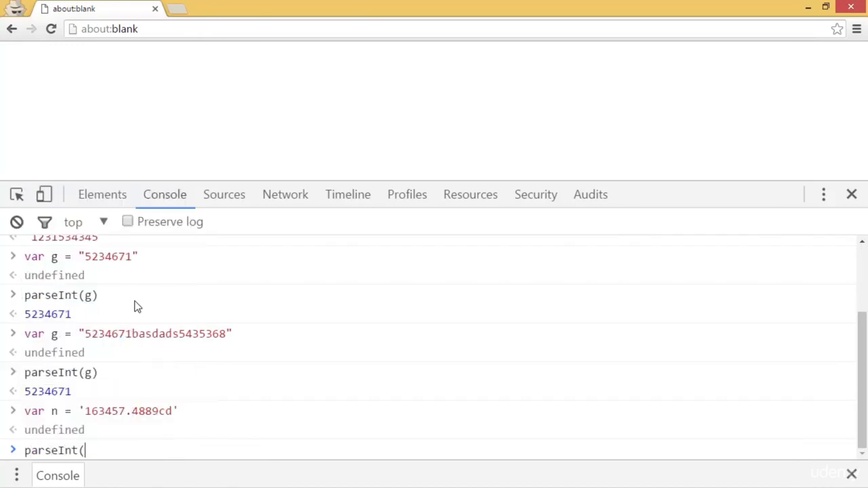